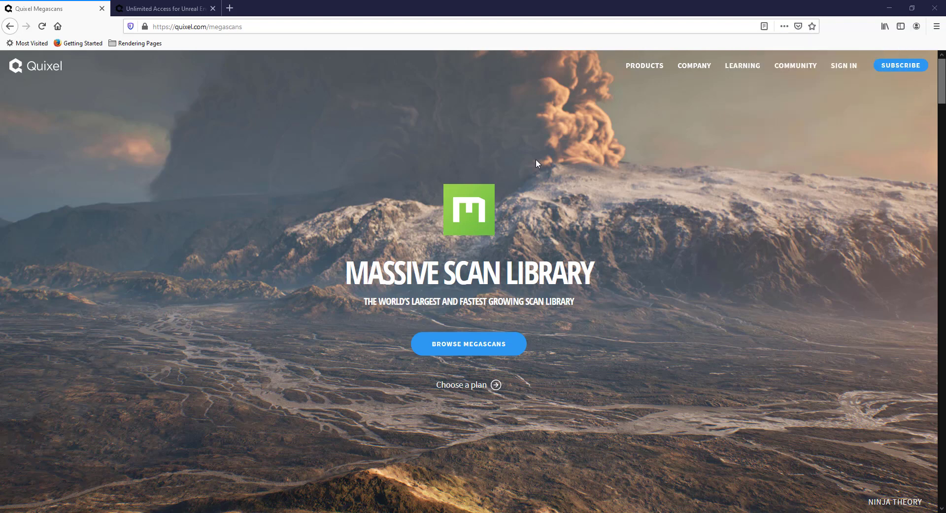
Switch to the Unlimited Access for Unreal Engine tab and highlight 'quixel.com/pricing'
click(163, 8)
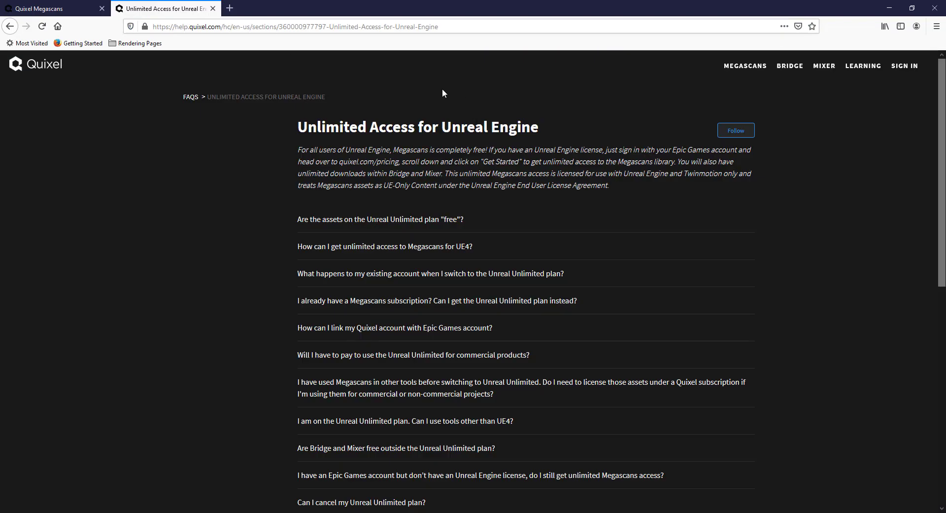
mouse_move(275, 102)
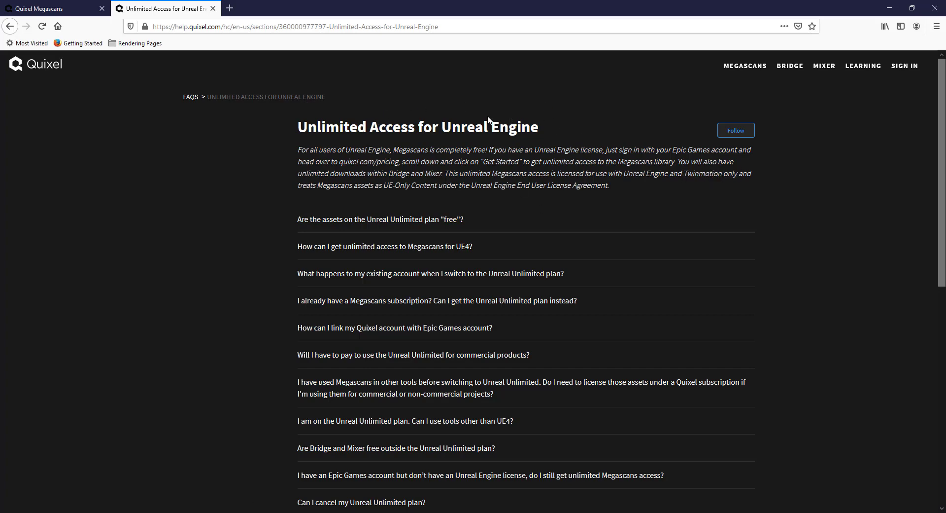
mouse_move(479, 130)
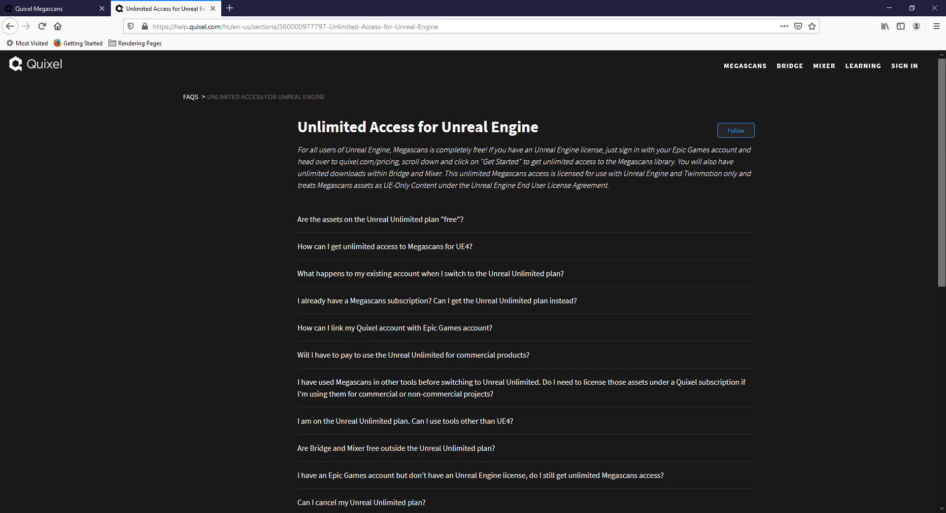
drag(444, 173, 696, 173)
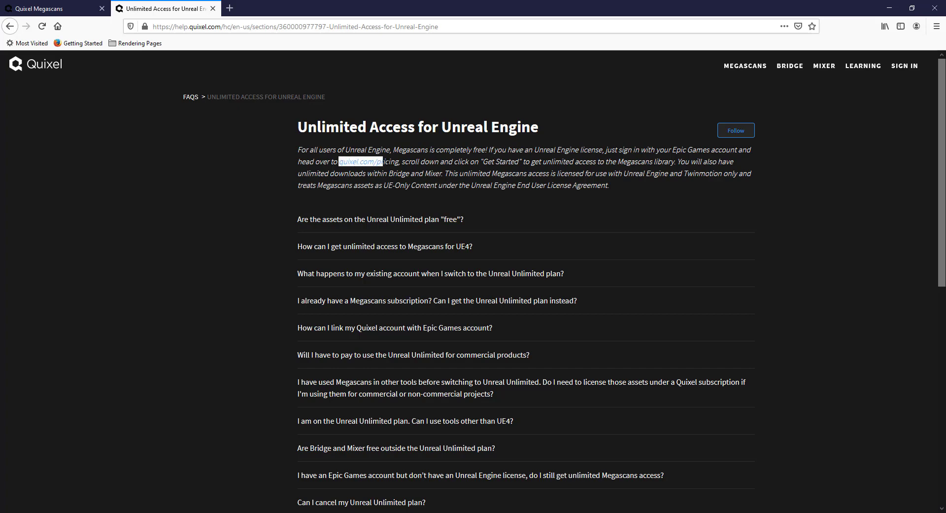
Search Google for the highlighted address, open Quixel Subscription, scroll to Unlimited Access for UE4
right_click(361, 161)
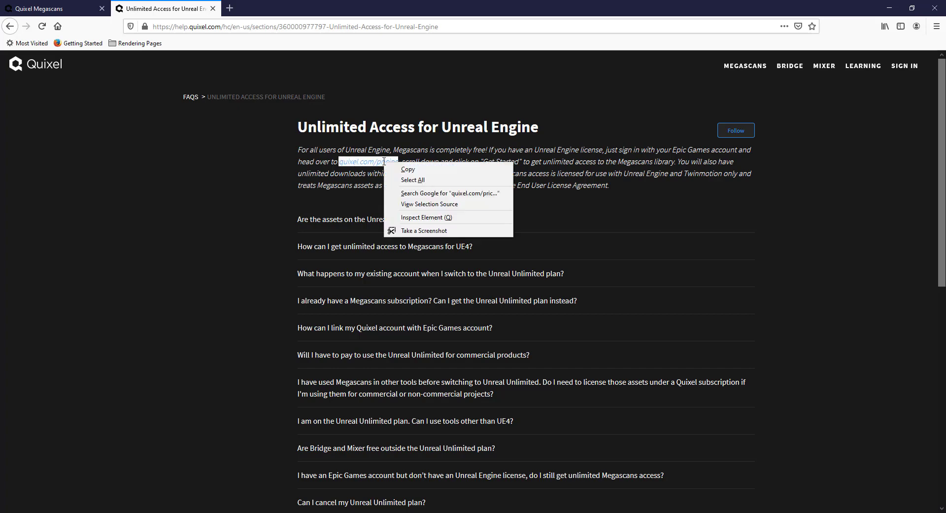
click(451, 193)
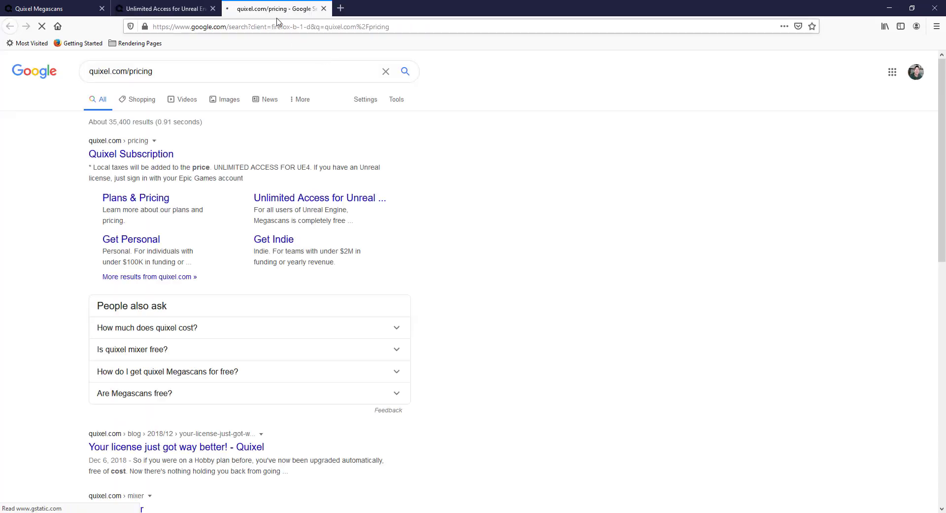
click(131, 153)
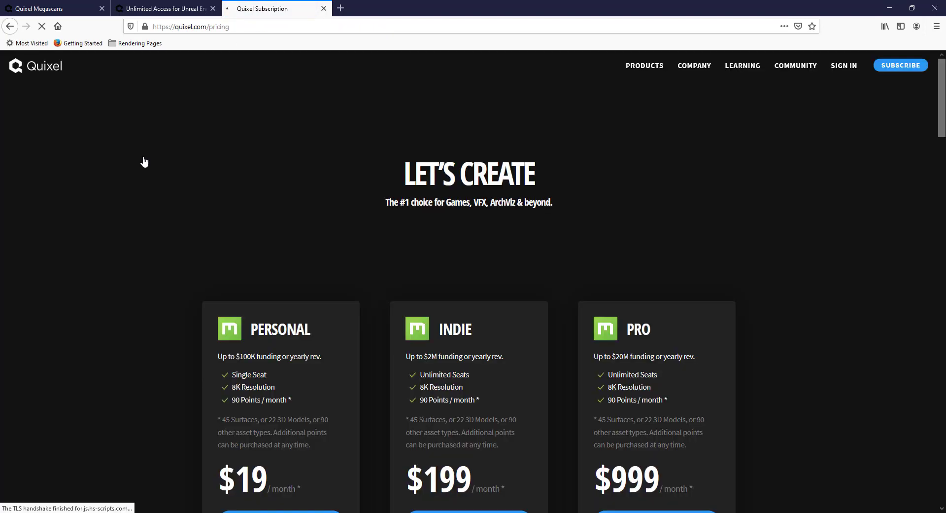
scroll(down, 3)
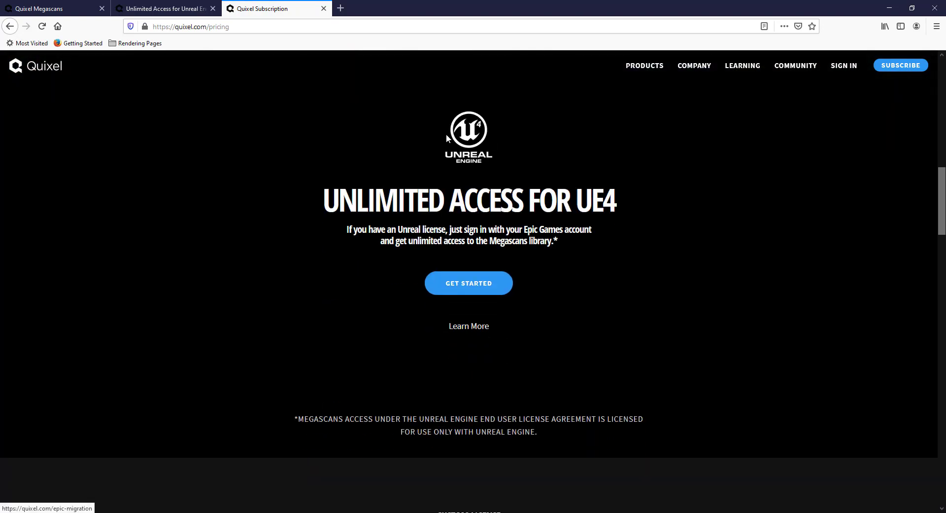
mouse_move(448, 139)
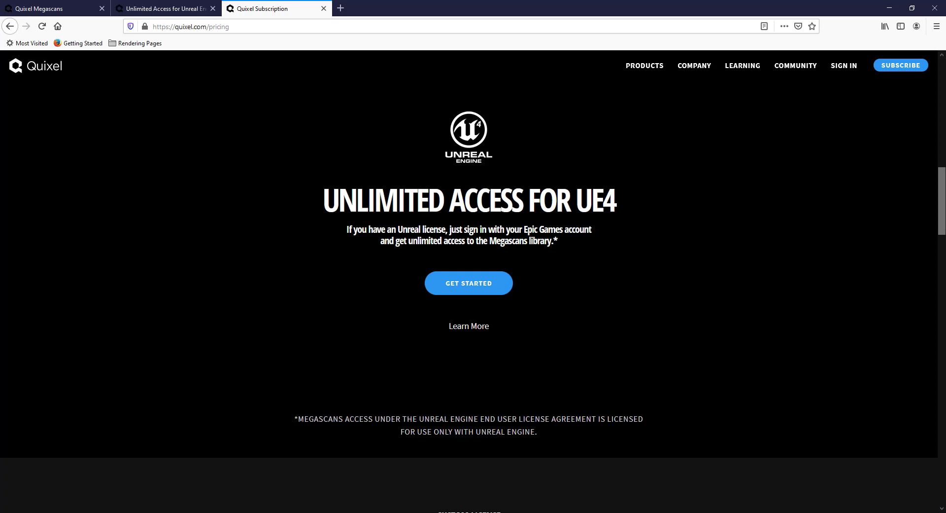
Choose Get Started on the Unreal Engine offer and sign in with Epic Games
click(469, 282)
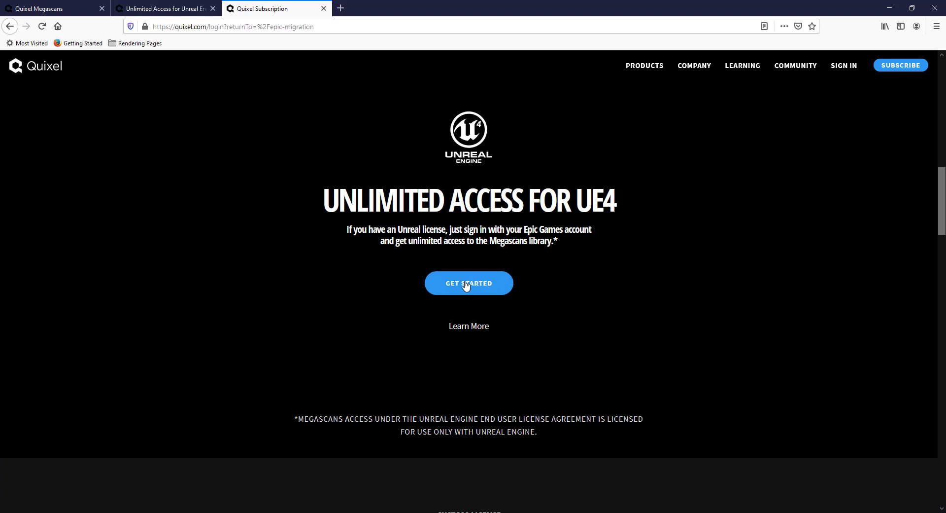
click(468, 282)
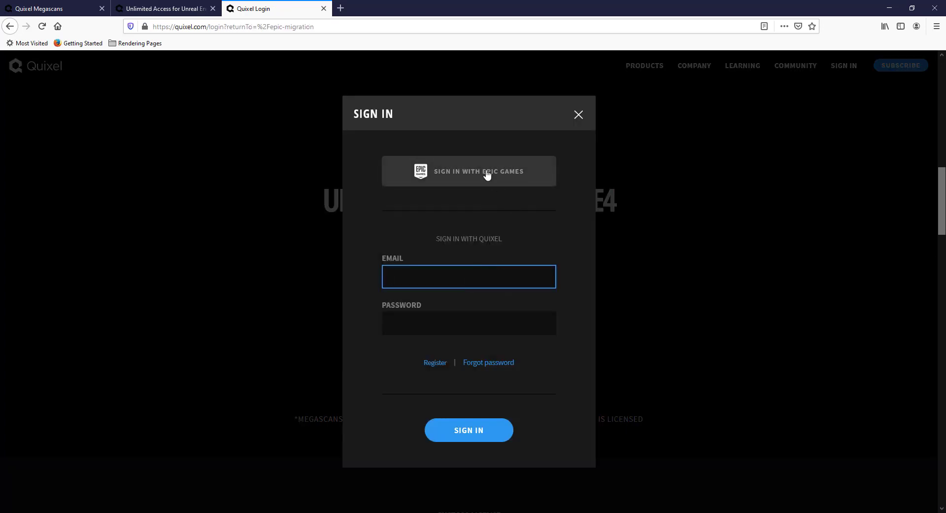
click(468, 171)
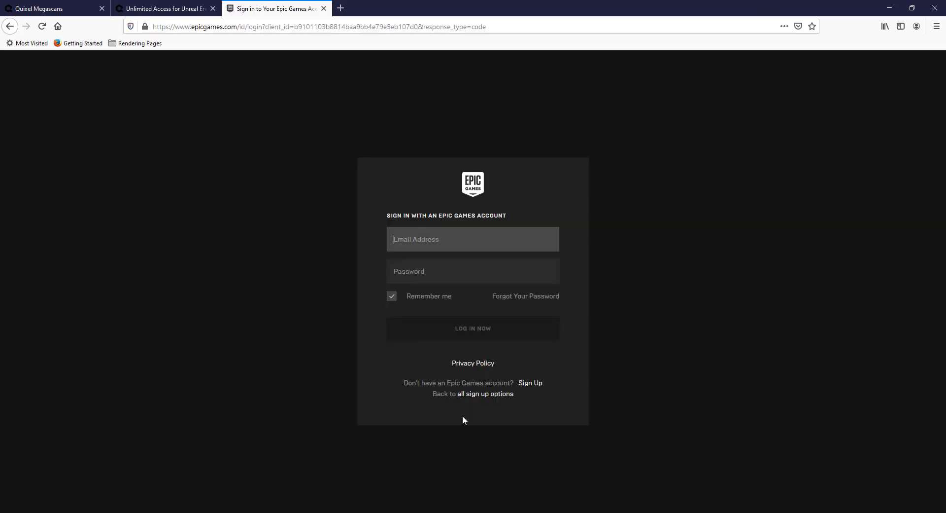
mouse_move(531, 389)
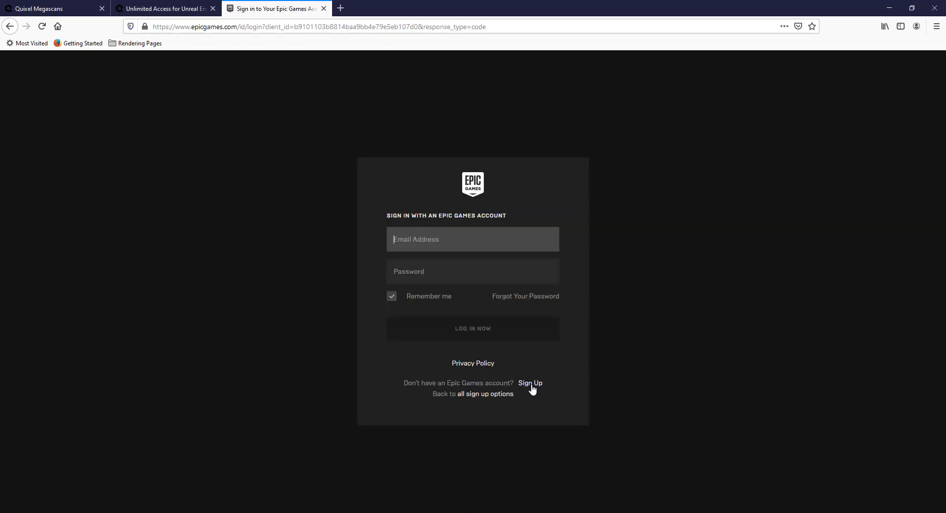
mouse_move(431, 239)
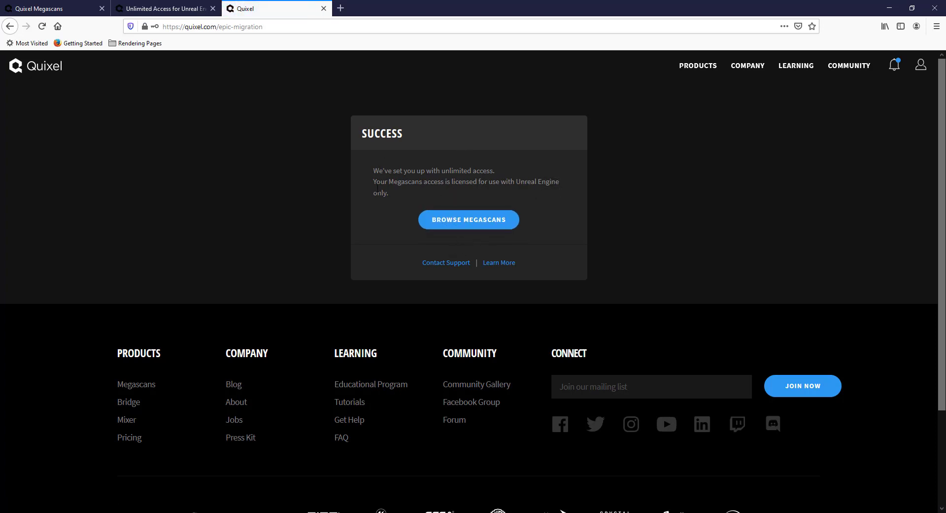
mouse_move(469, 219)
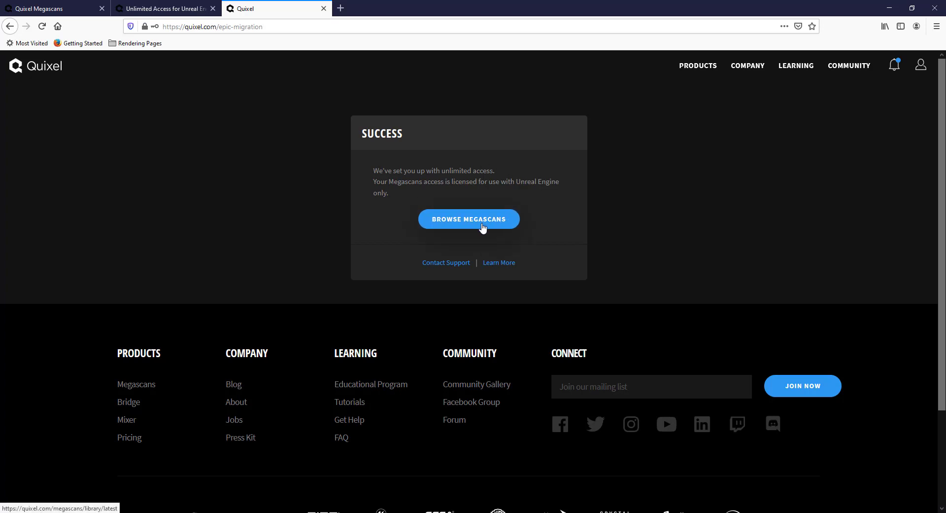
mouse_move(471, 248)
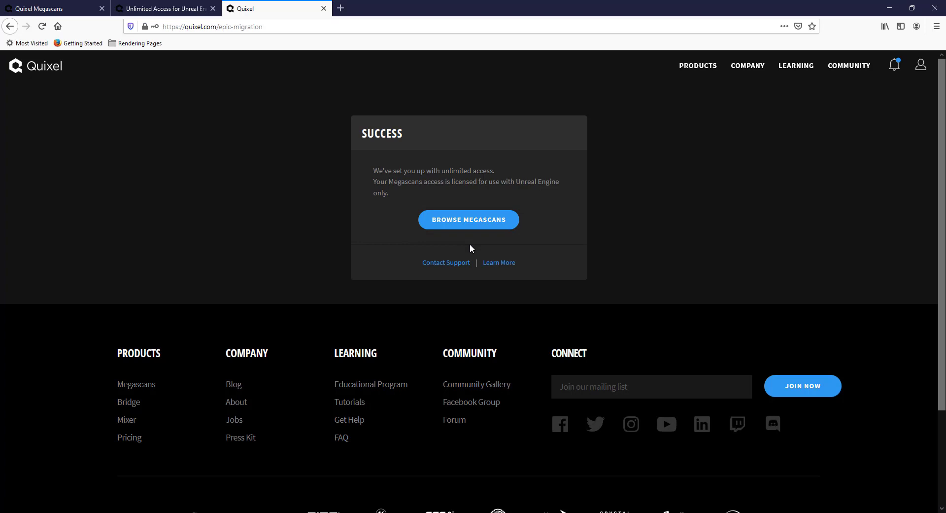
mouse_move(527, 192)
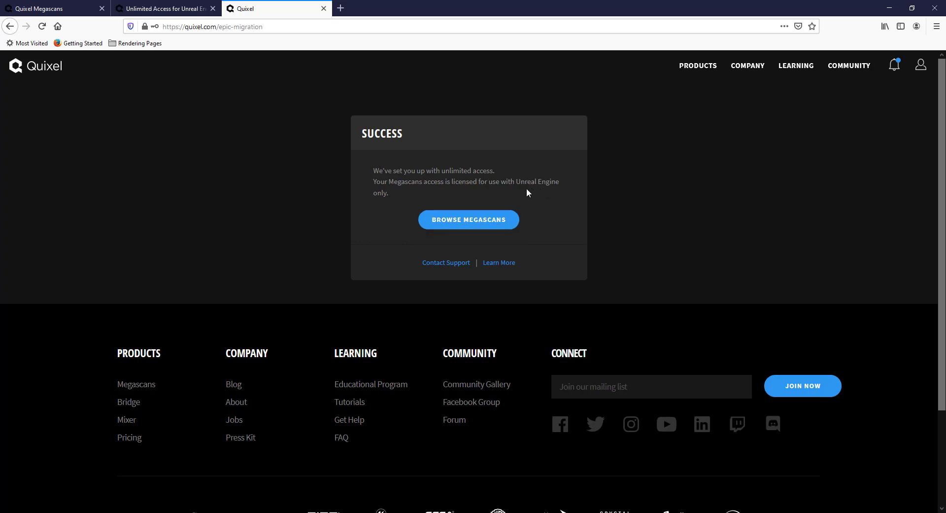
mouse_move(523, 193)
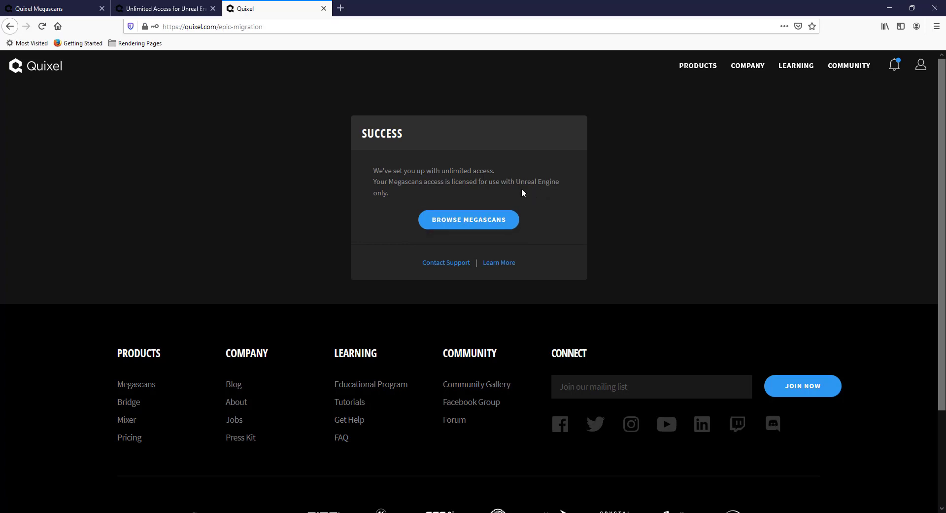
mouse_move(584, 86)
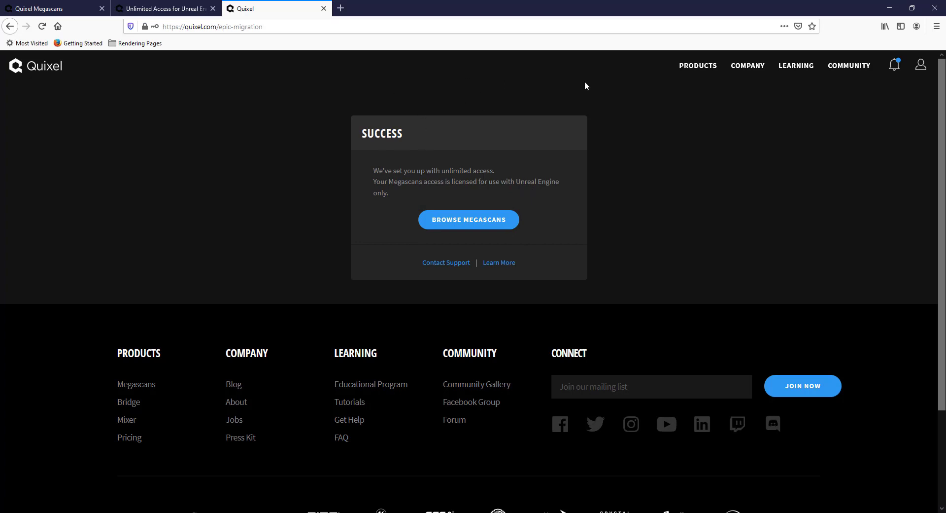
Open the Megascans asset library and scroll down to the New 3D Models row
click(468, 220)
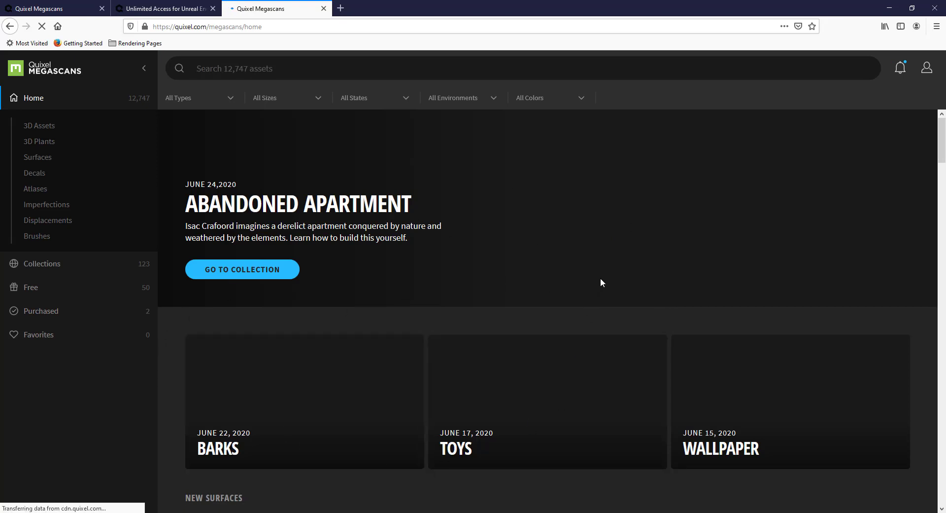
mouse_move(245, 347)
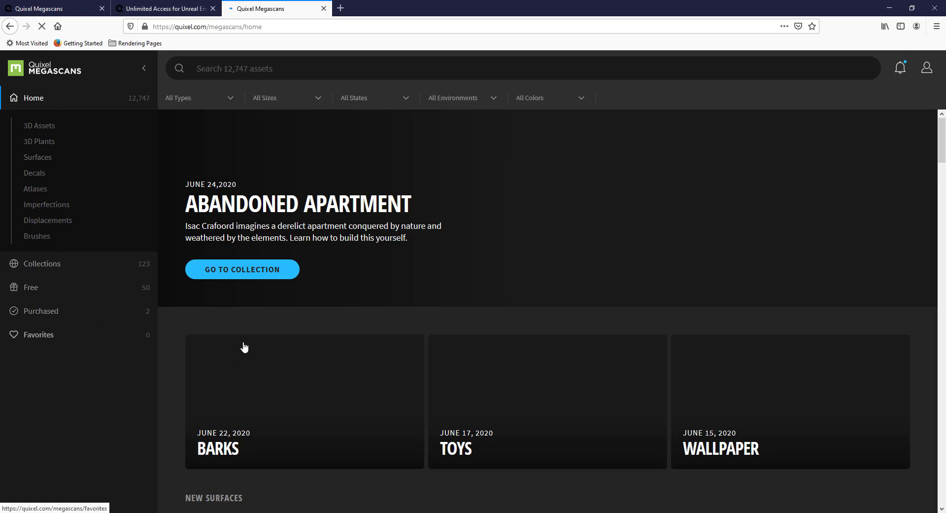
mouse_move(506, 219)
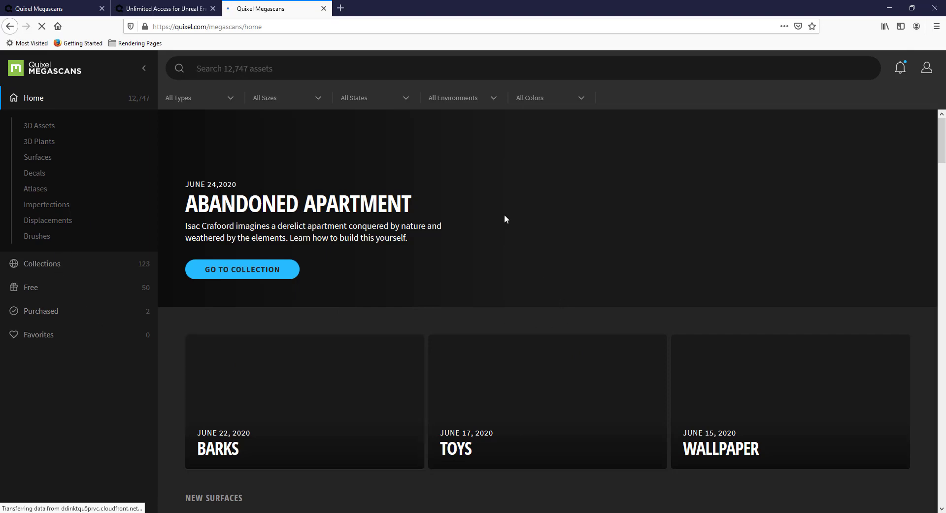
scroll(down, 3)
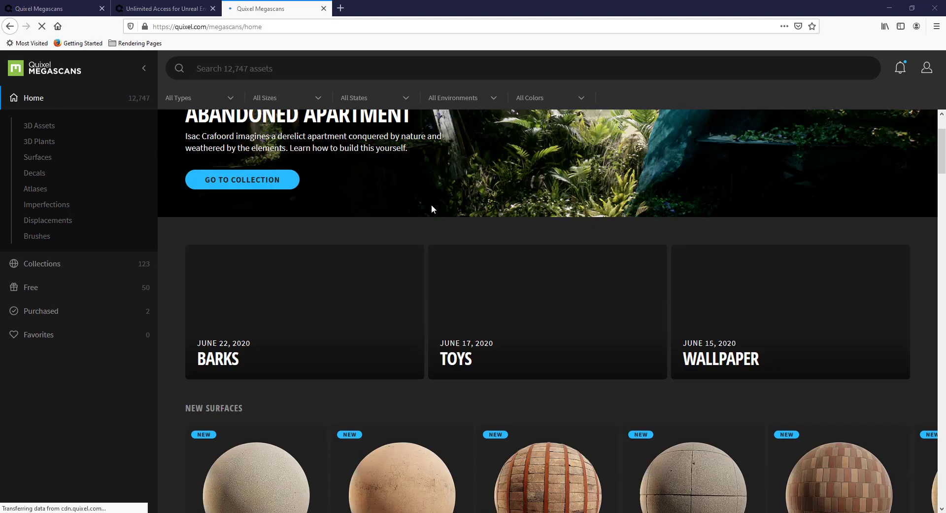
scroll(down, 3)
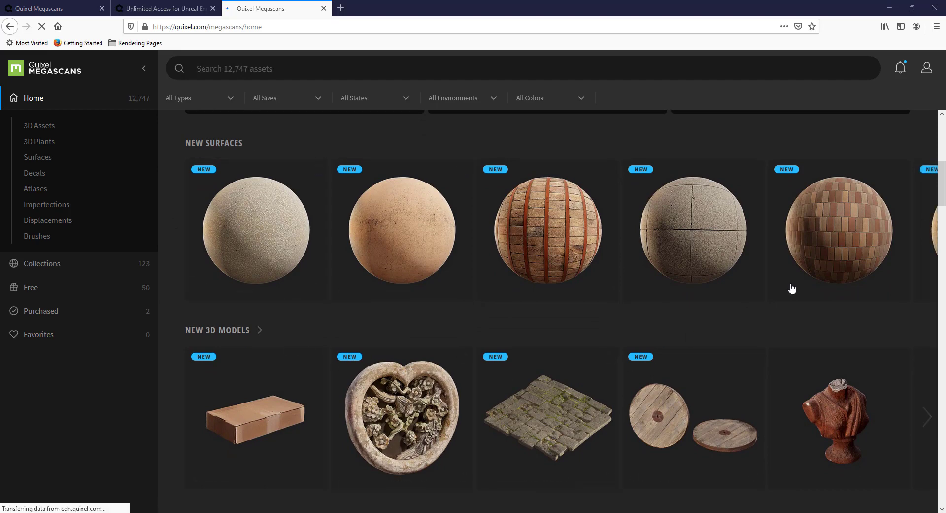
scroll(down, 3)
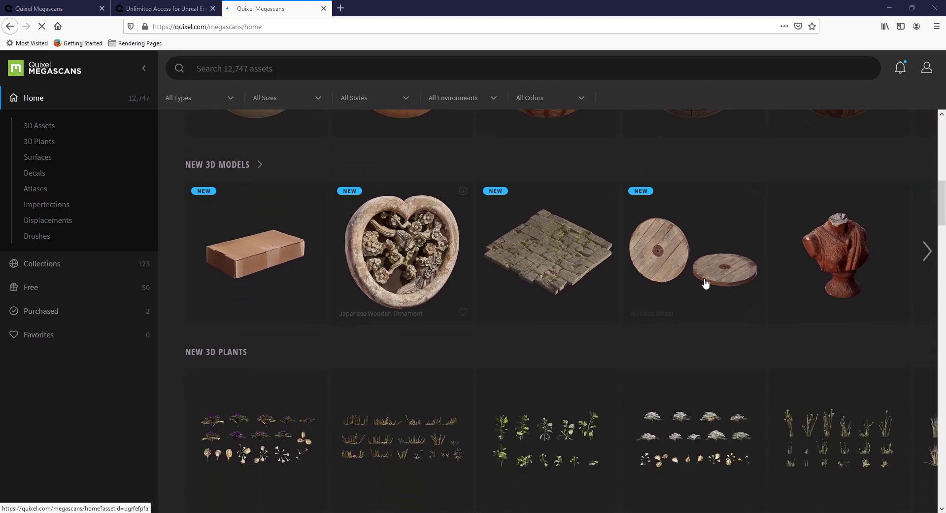
scroll(down, 3)
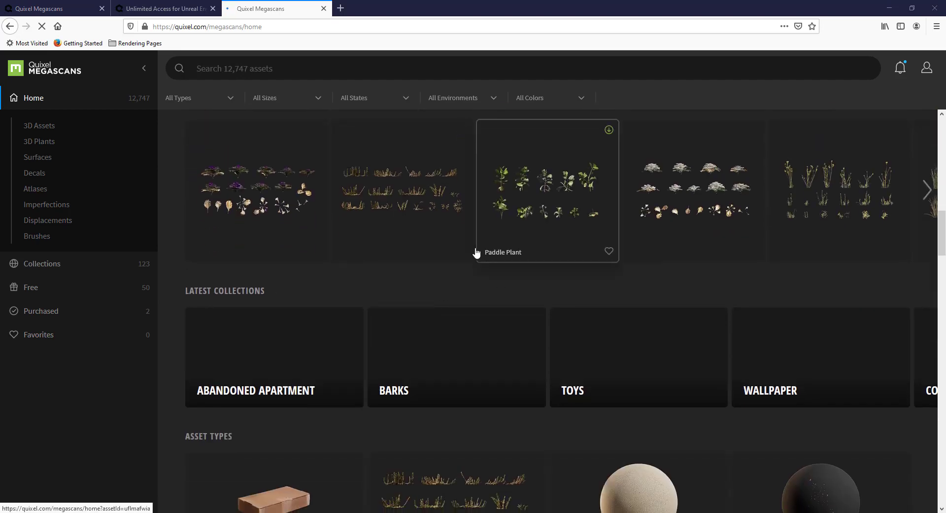
scroll(down, 3)
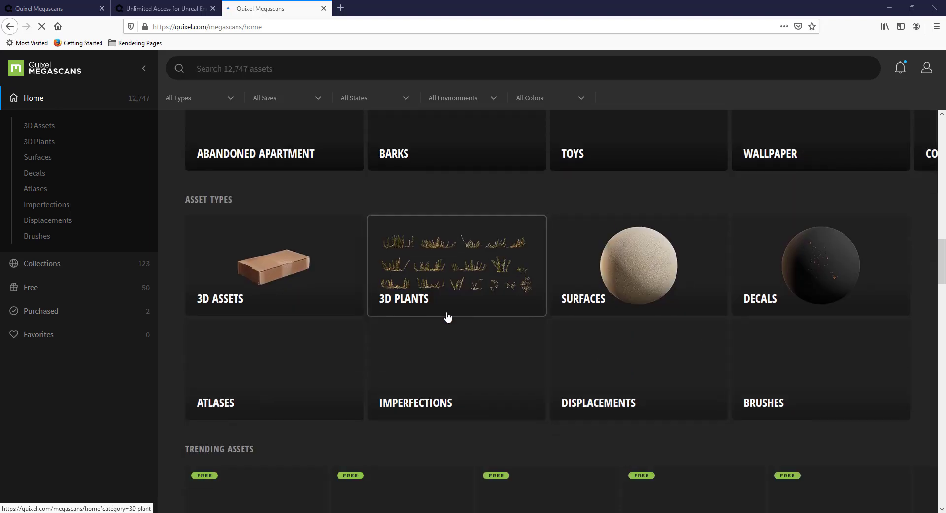
scroll(down, 3)
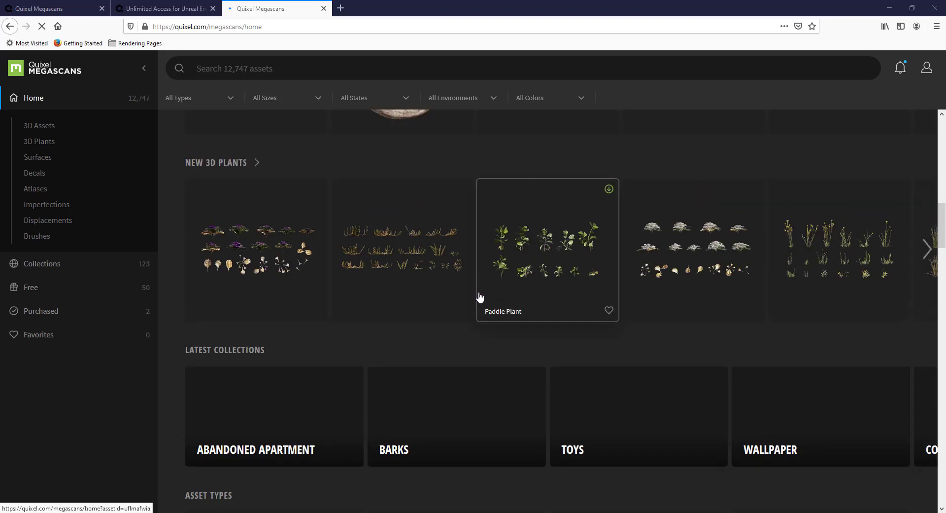
mouse_move(478, 300)
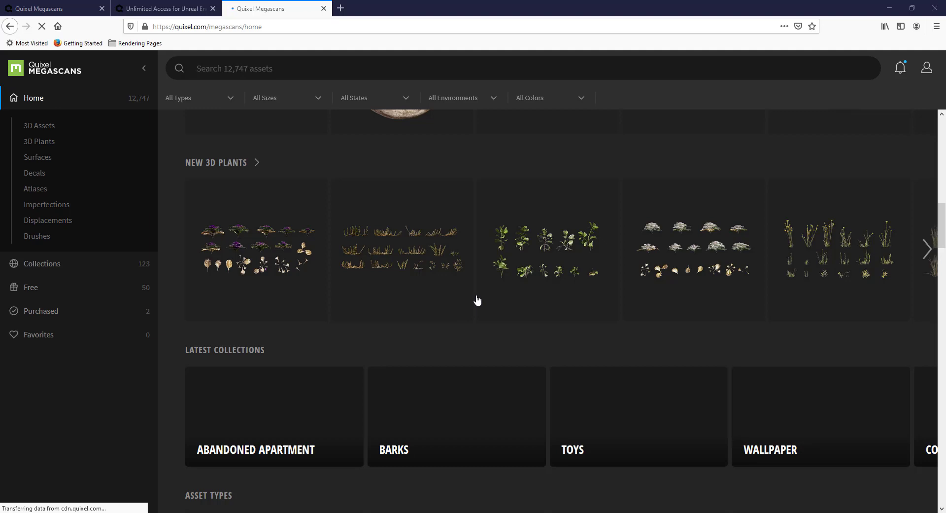
scroll(up, 3)
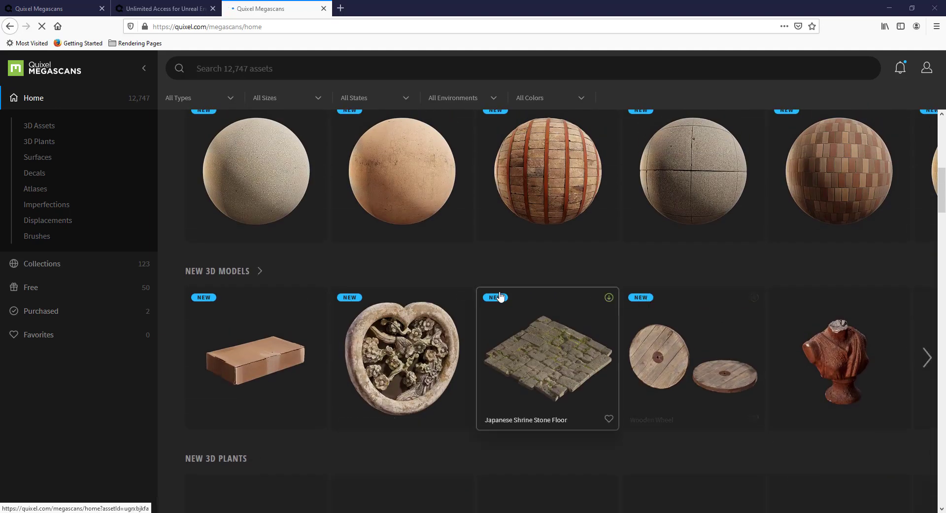
mouse_move(434, 370)
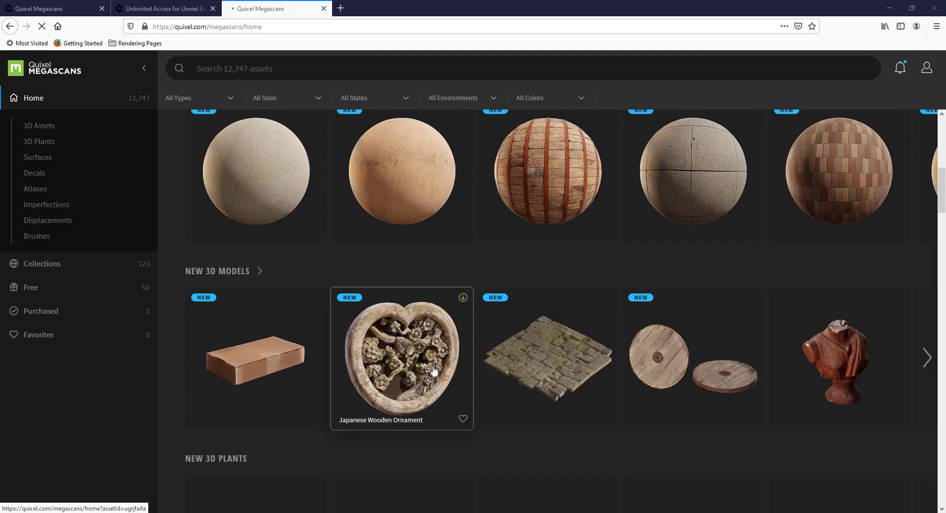
mouse_move(447, 357)
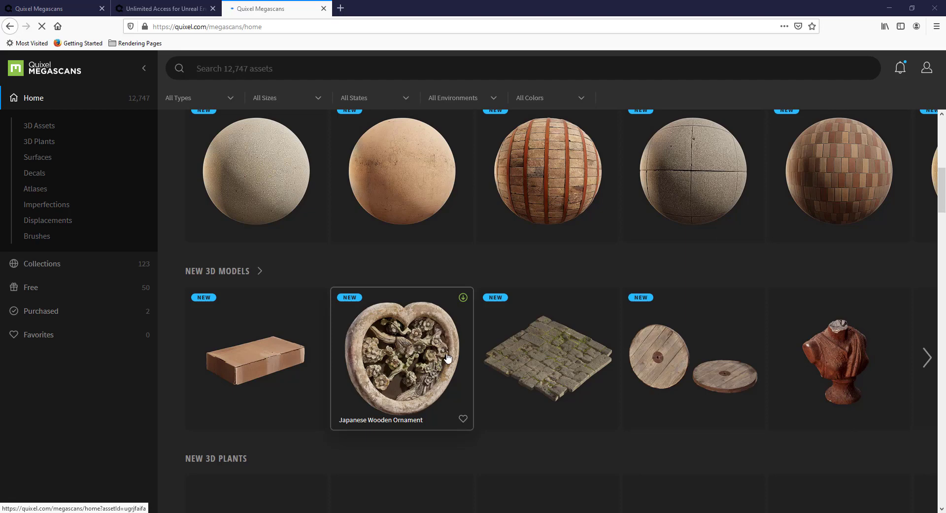
mouse_move(470, 358)
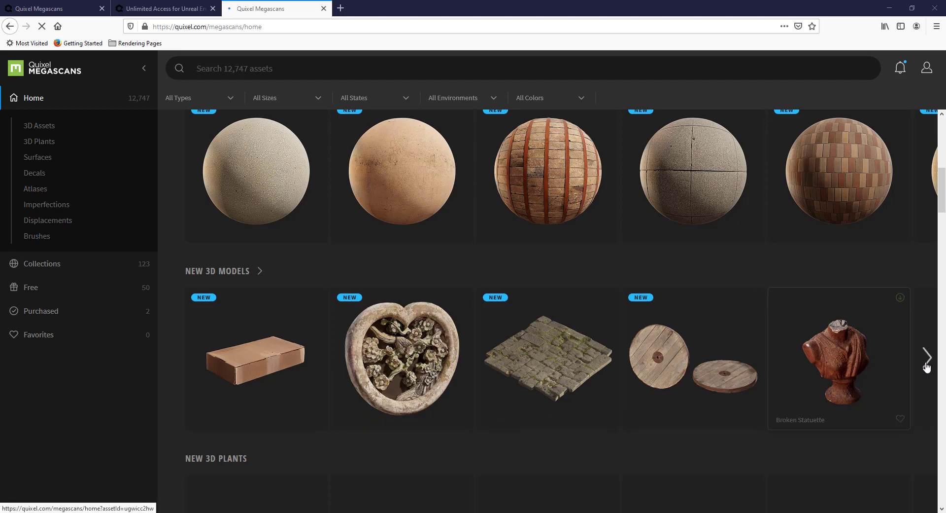
Page the New 3D Models row right until the Female Bust Statuette appears
click(927, 356)
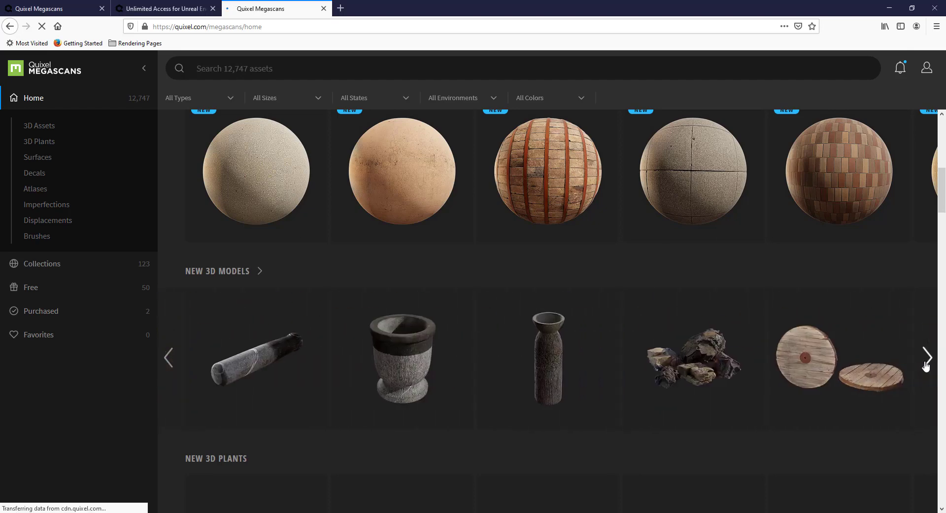
click(927, 357)
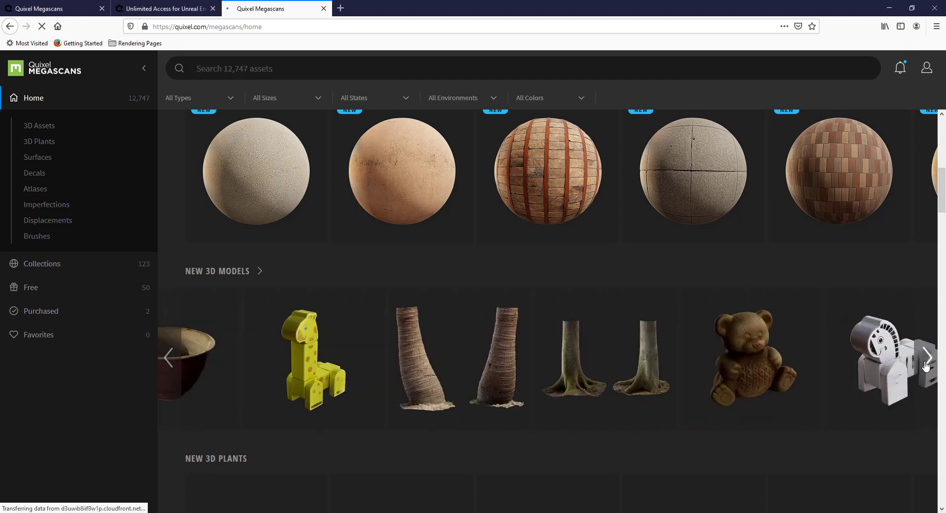
click(926, 357)
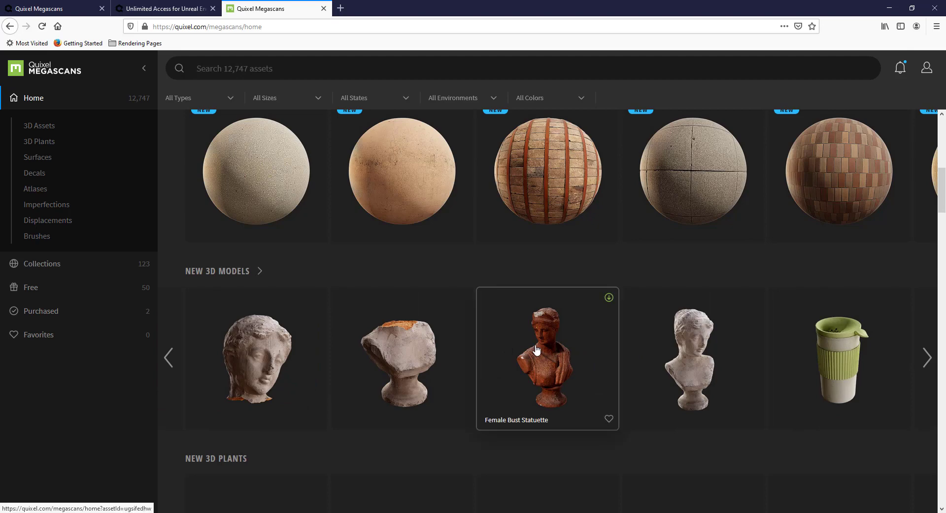
Download the Female Bust Statuette at 2K with Custom preset and only LOD 0
click(546, 357)
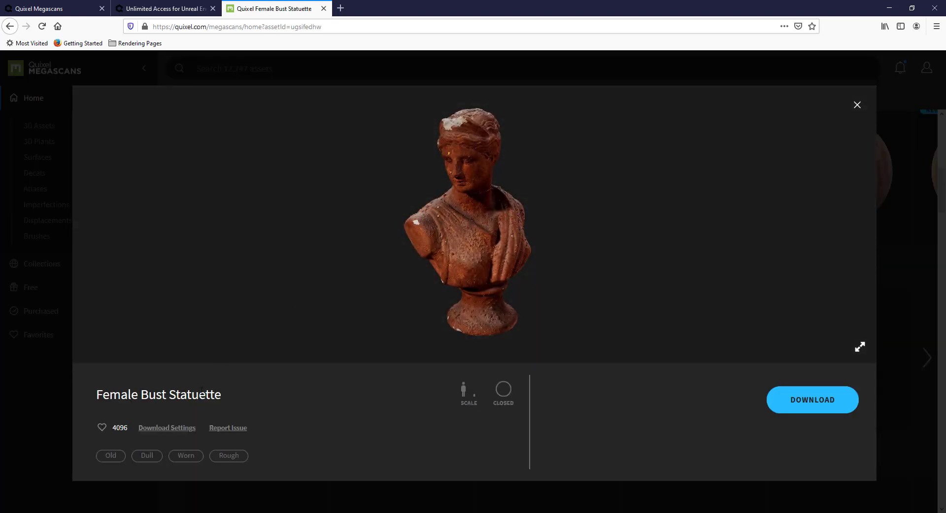
click(166, 427)
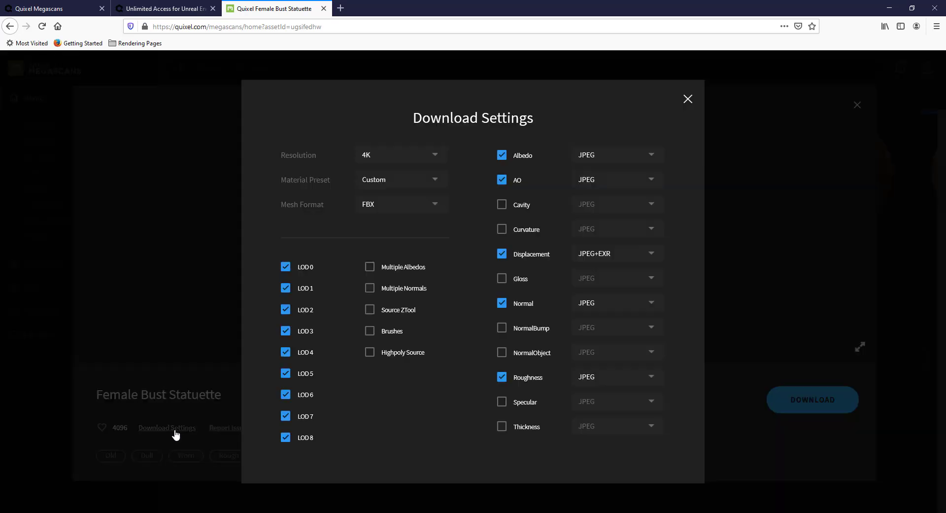
mouse_move(661, 354)
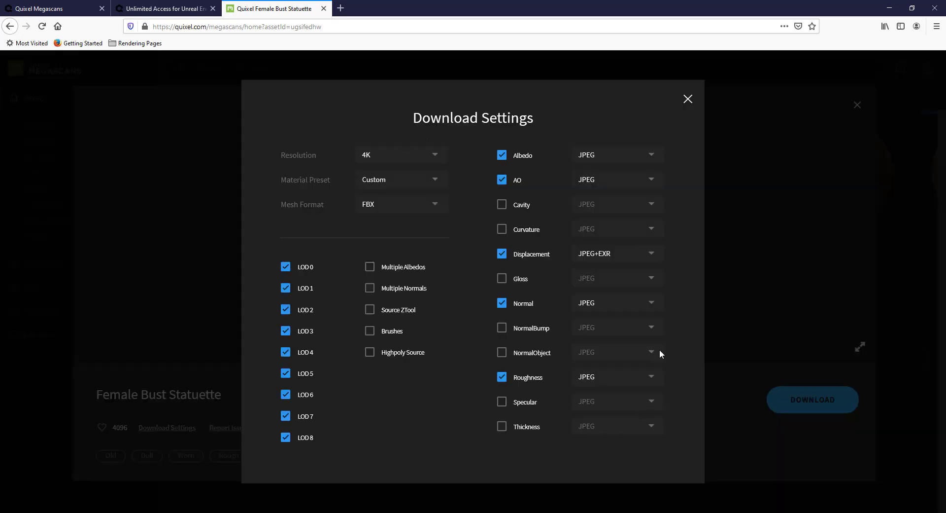
mouse_move(616, 161)
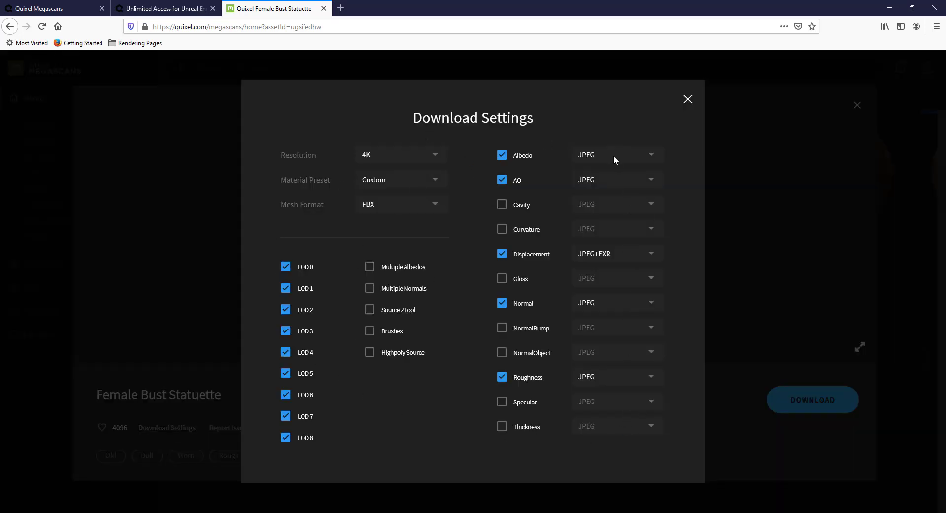
mouse_move(408, 156)
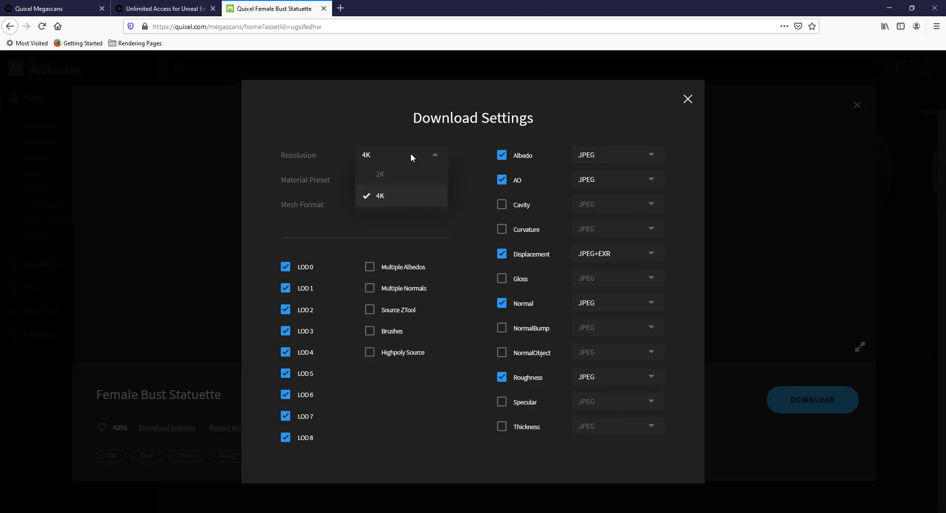
mouse_move(386, 159)
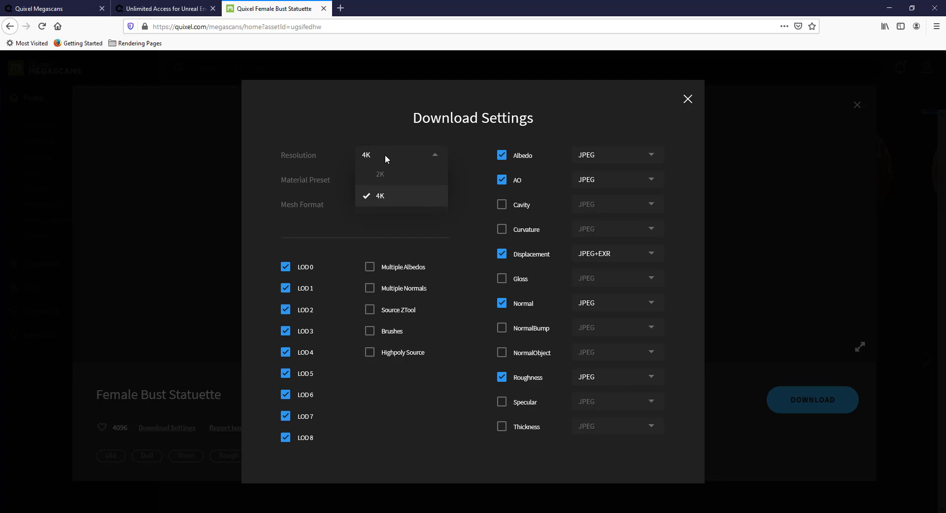
mouse_move(388, 178)
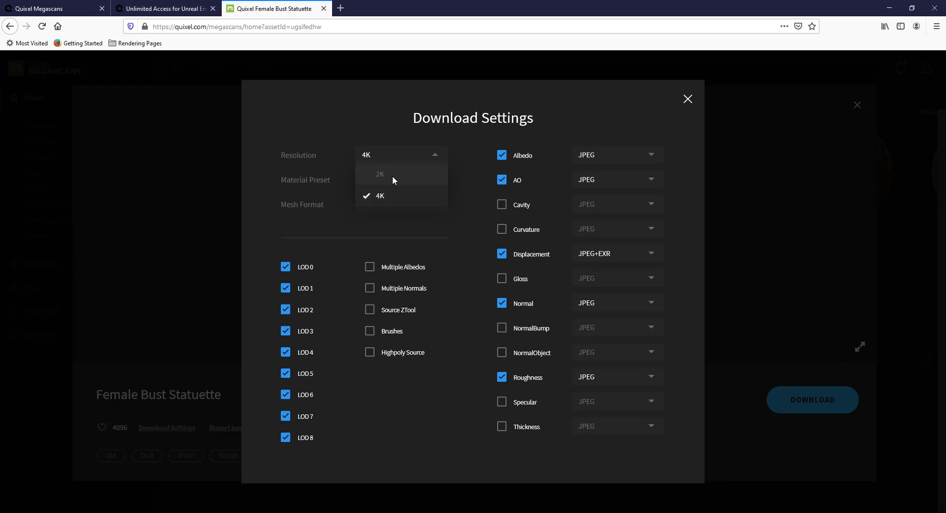
click(379, 174)
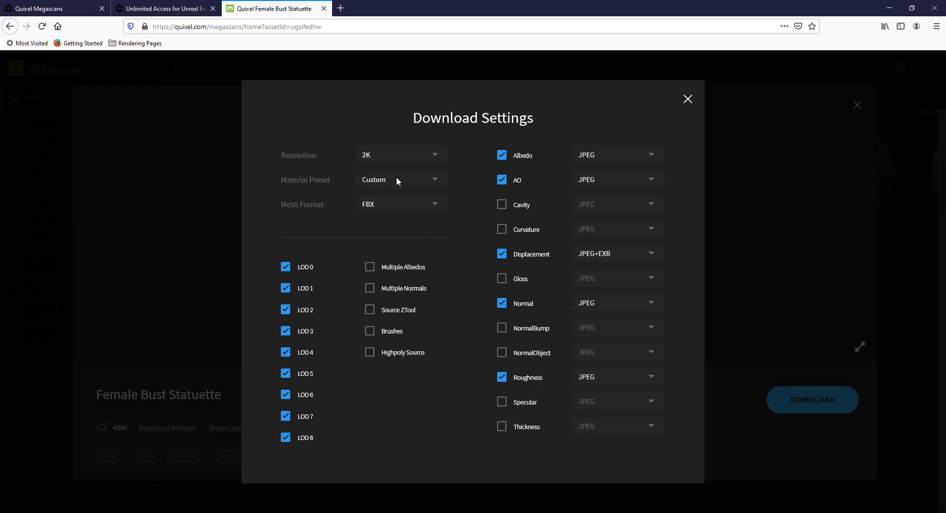
click(400, 179)
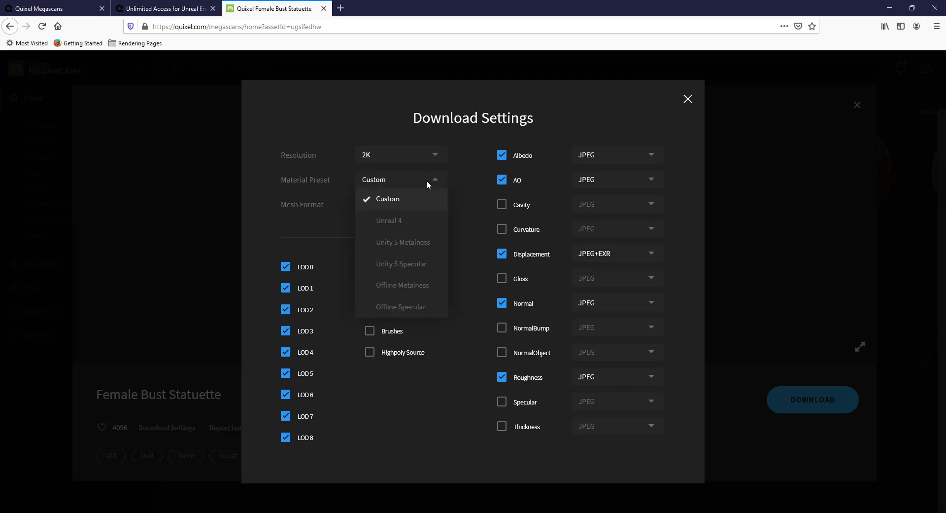
click(388, 199)
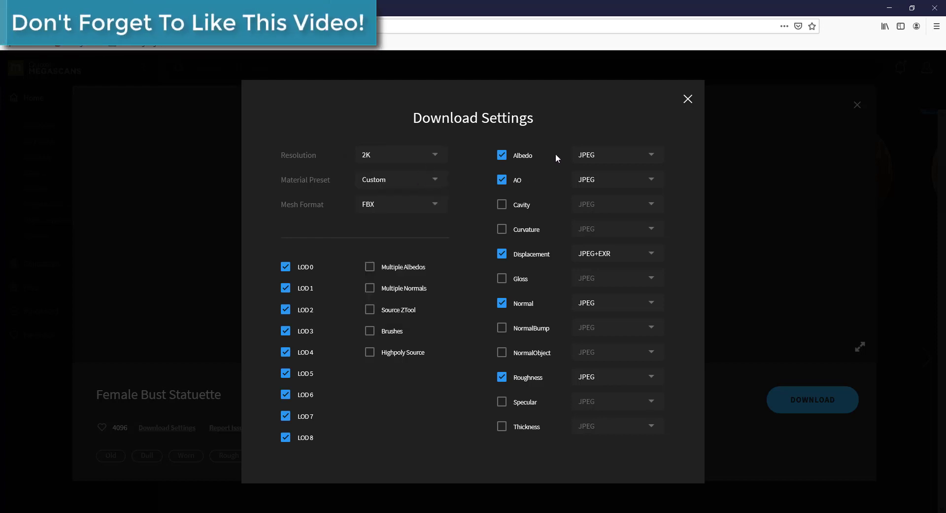
mouse_move(499, 400)
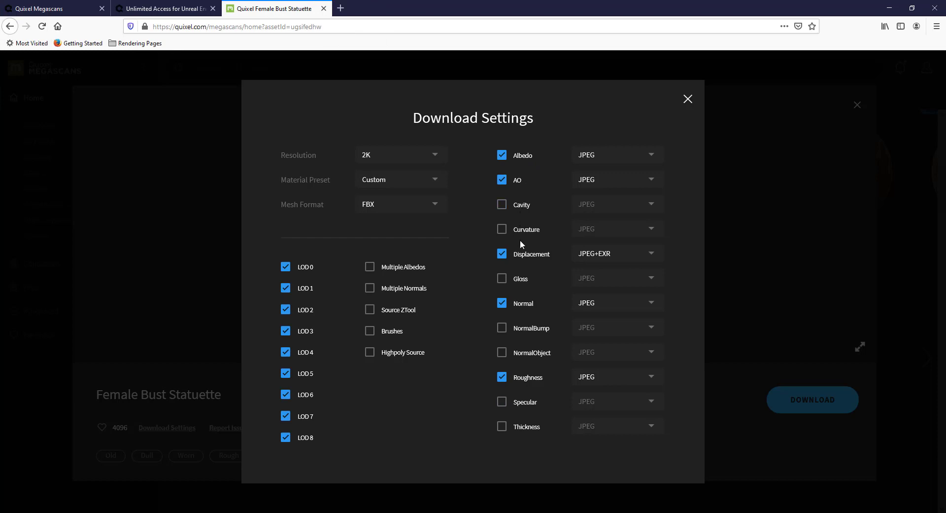
mouse_move(427, 179)
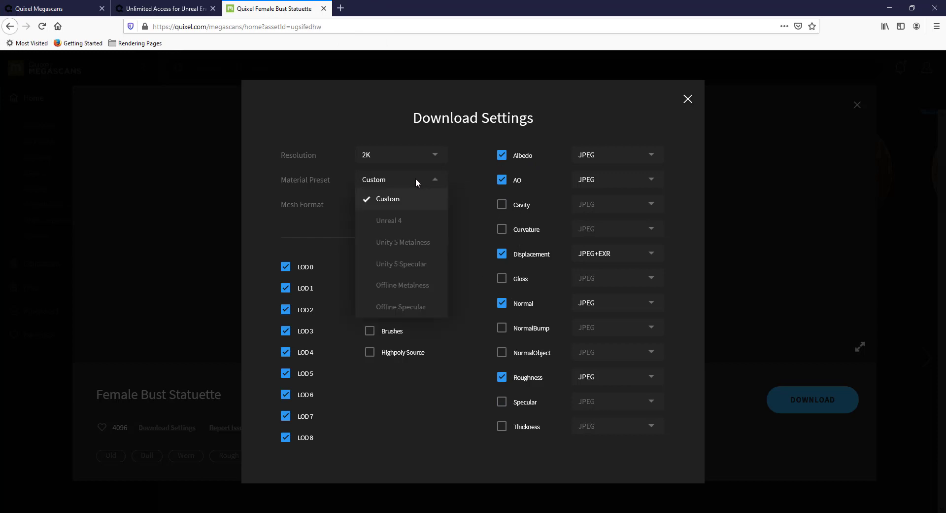
mouse_move(403, 307)
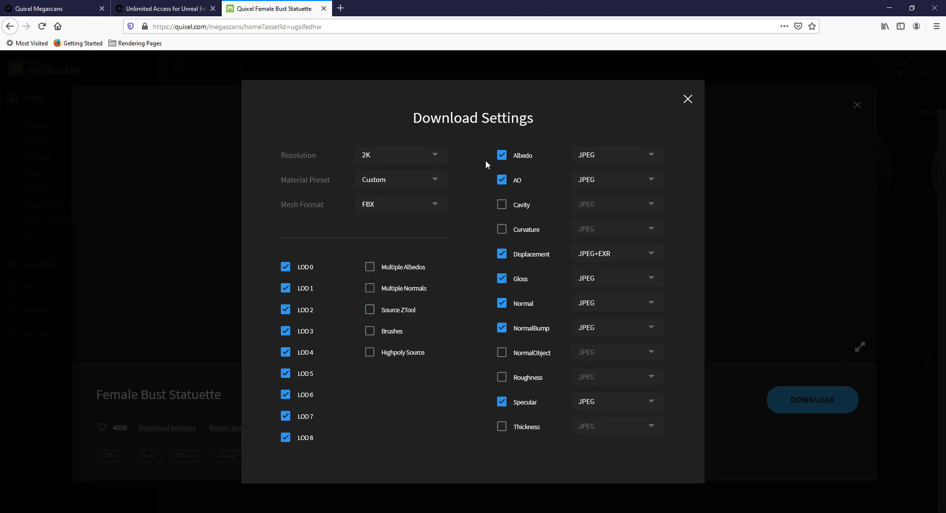
mouse_move(492, 429)
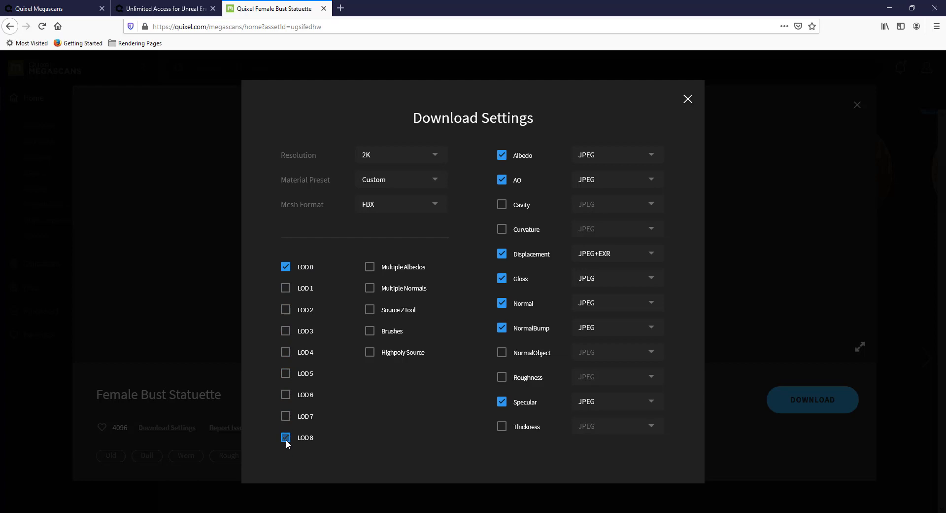
click(285, 437)
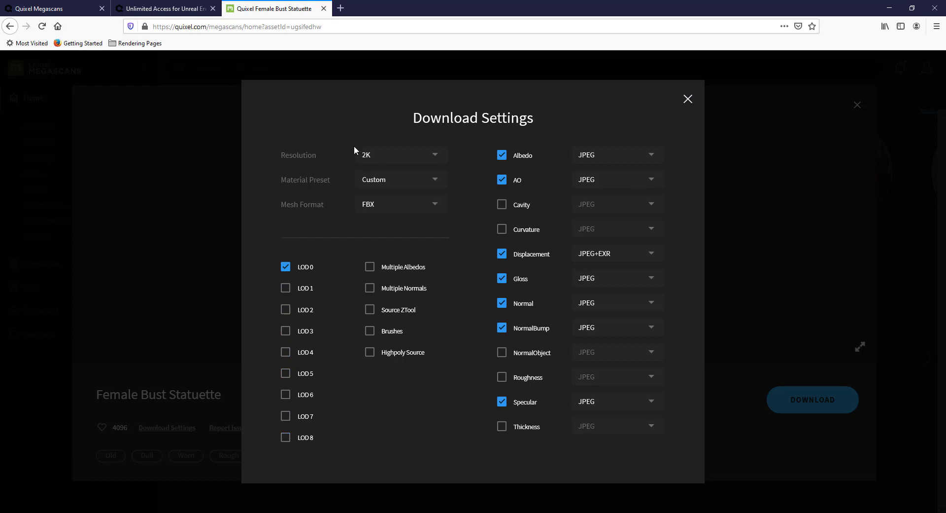
click(688, 99)
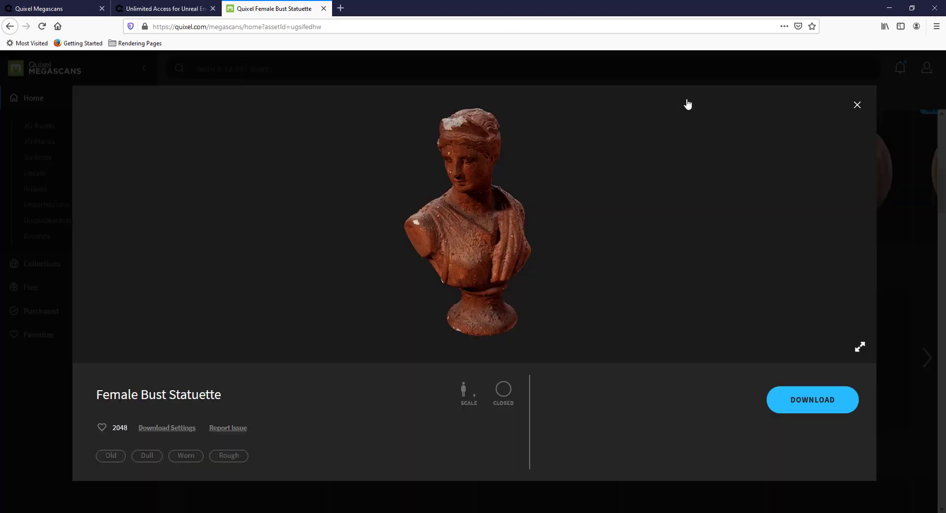
click(812, 399)
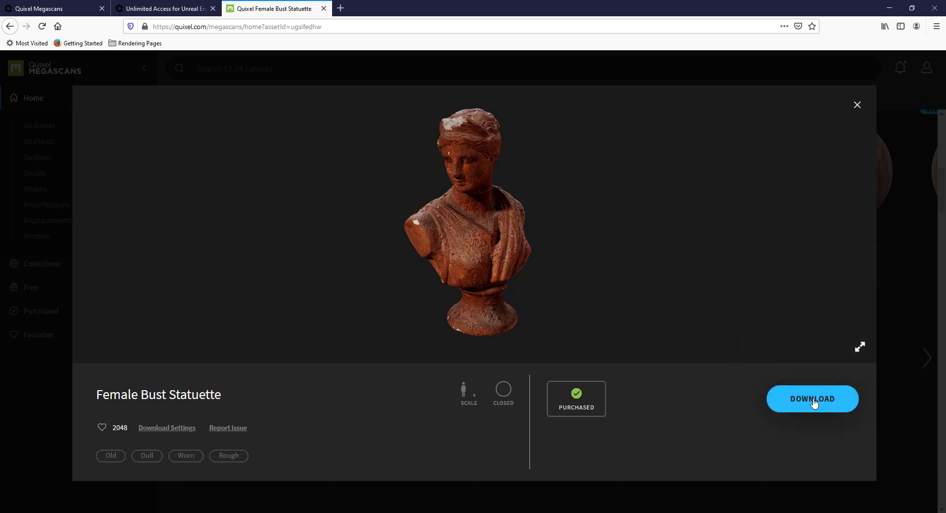
Extract the downloaded Antique Sculpture zip into its suggested folder
click(812, 398)
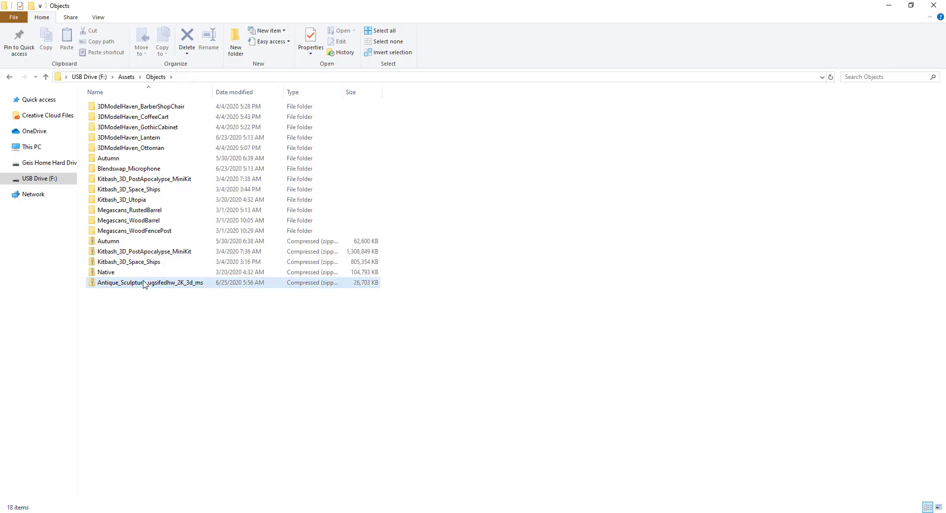
right_click(149, 282)
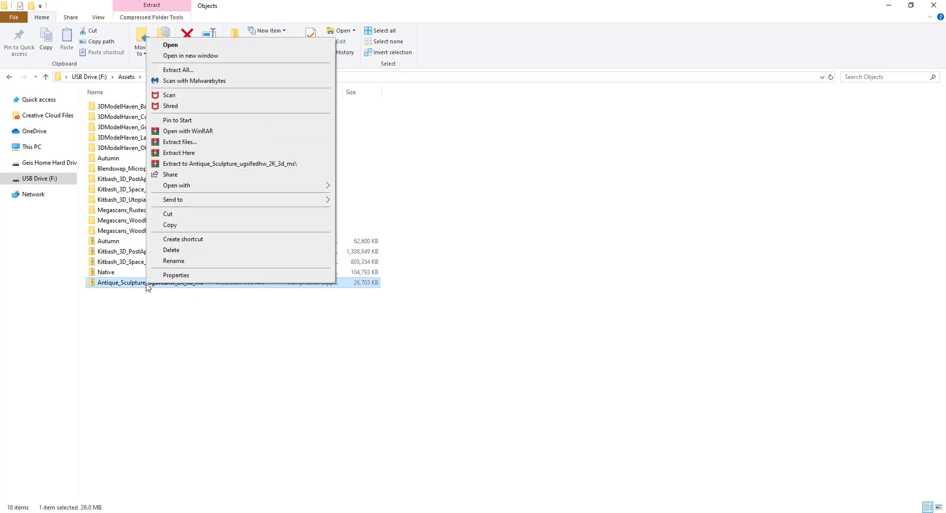
mouse_move(190, 70)
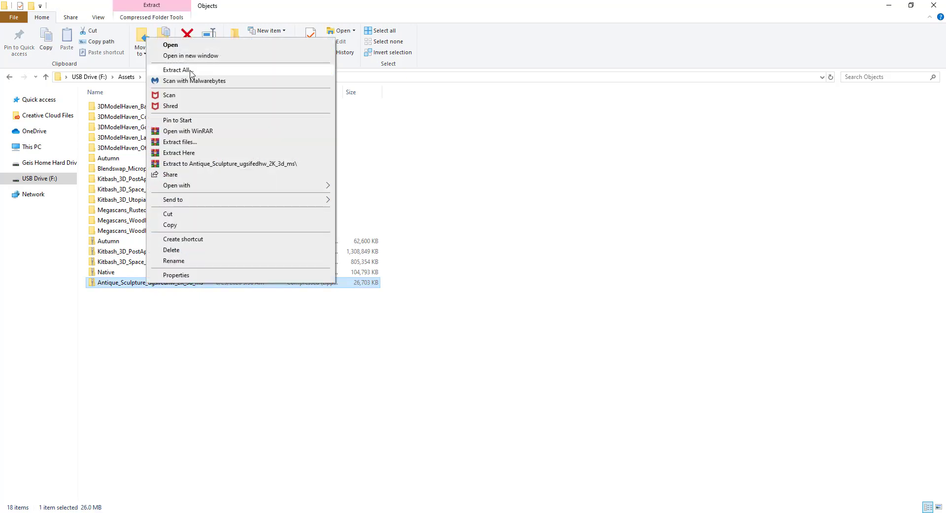
click(177, 70)
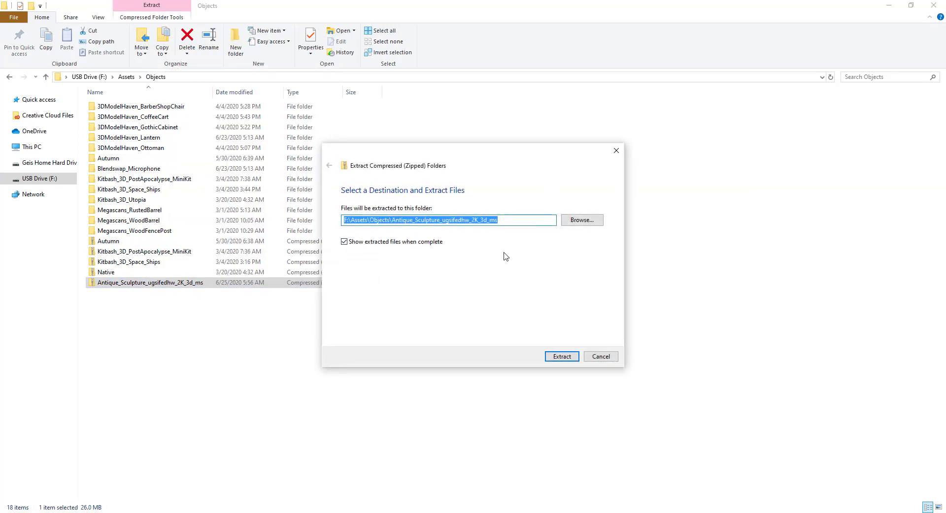
mouse_move(470, 282)
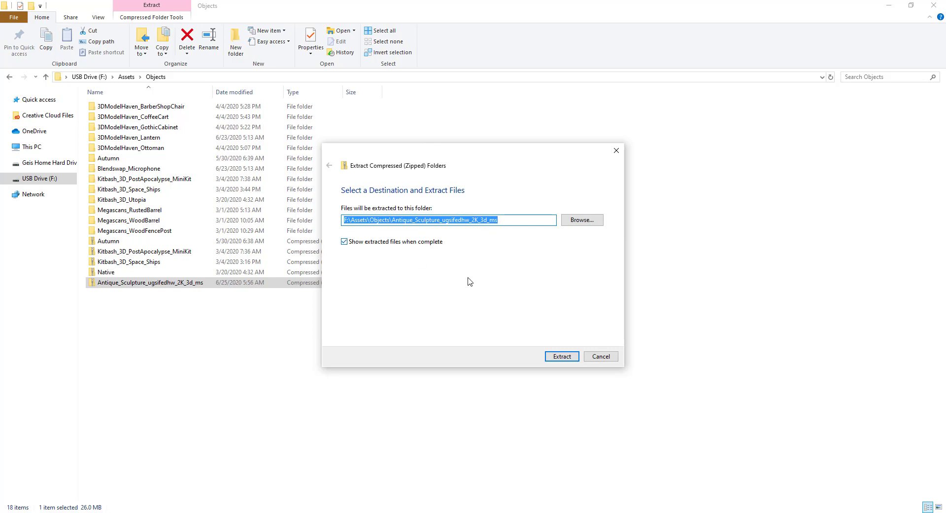
click(561, 356)
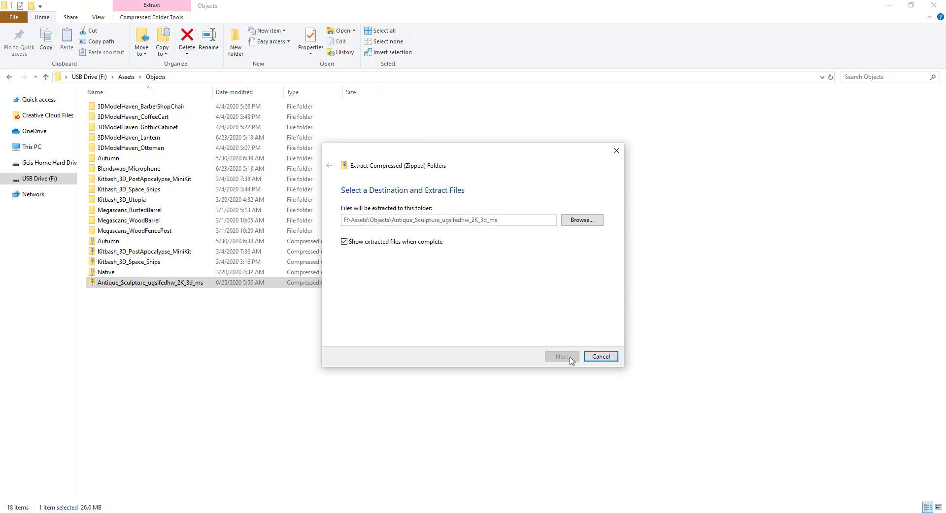
click(561, 356)
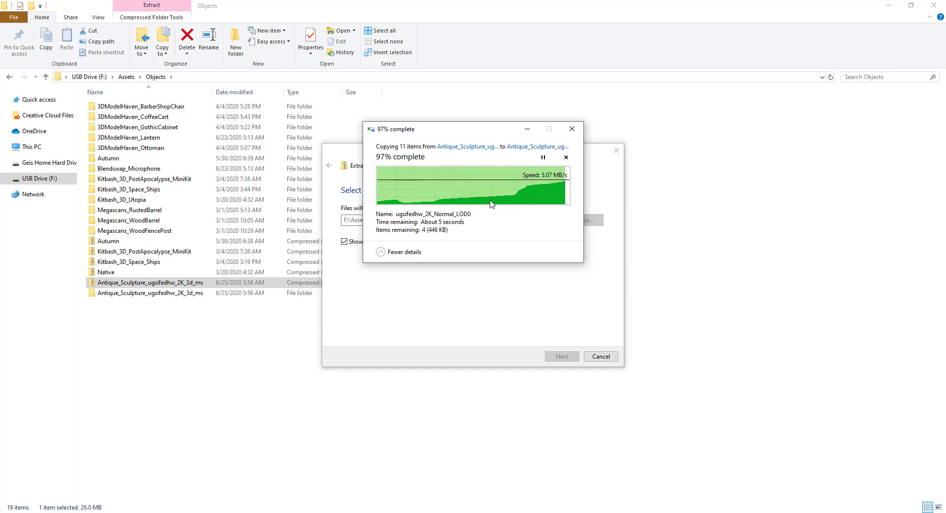
Check the extracted files and preview image, then return to the Objects folder
right_click(483, 170)
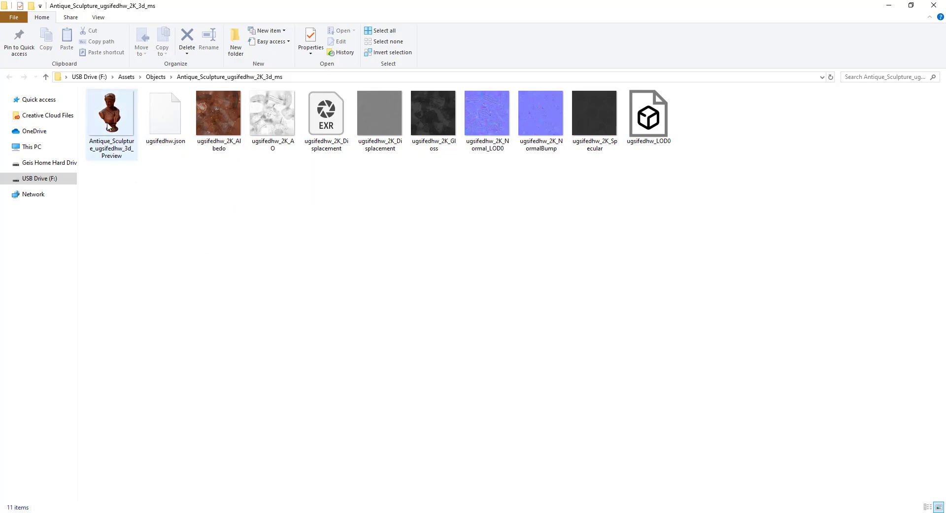
double_click(110, 110)
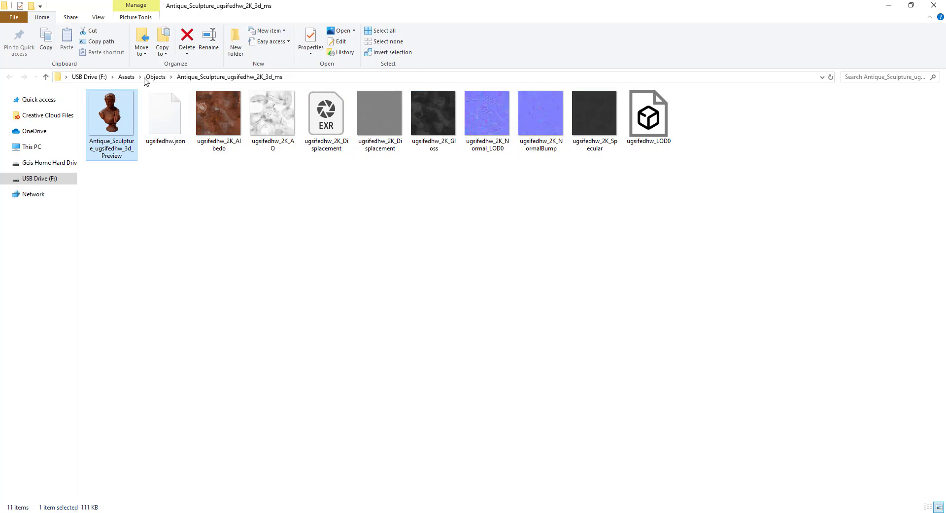
click(155, 77)
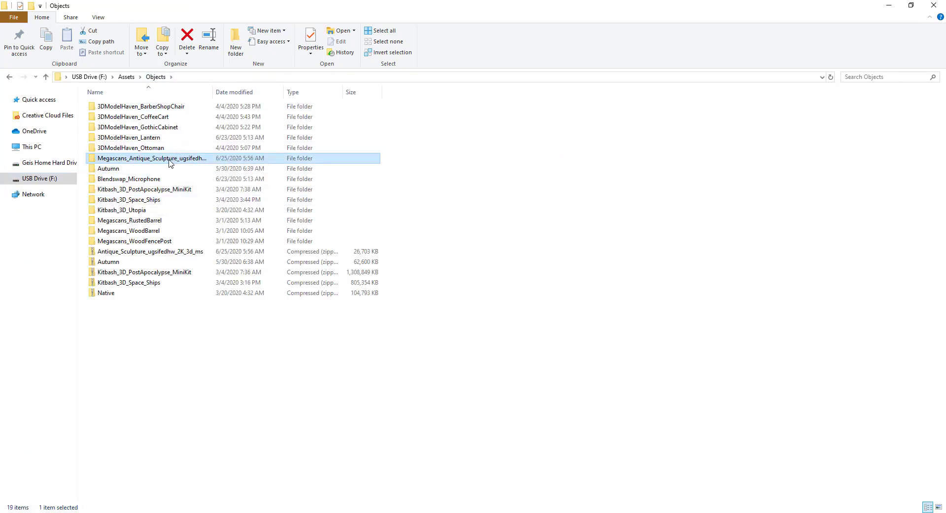
mouse_move(171, 163)
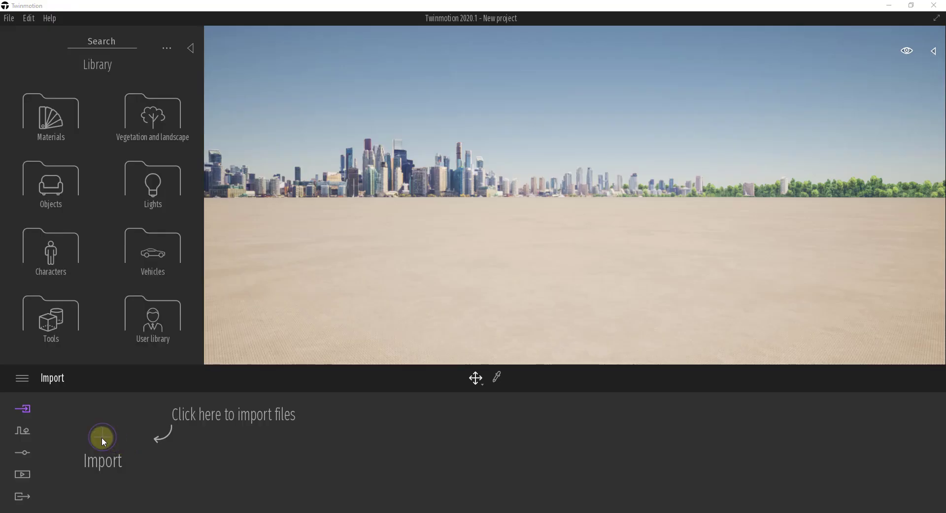
Import ugsifedhw_LOD0 from the Megascans Antique Sculpture folder with Fix UV/Texture enabled
click(102, 437)
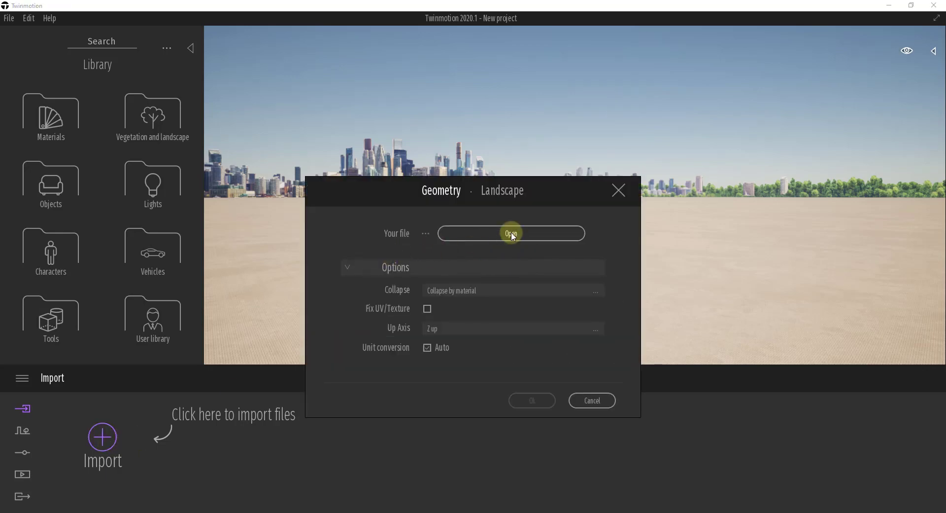
click(511, 233)
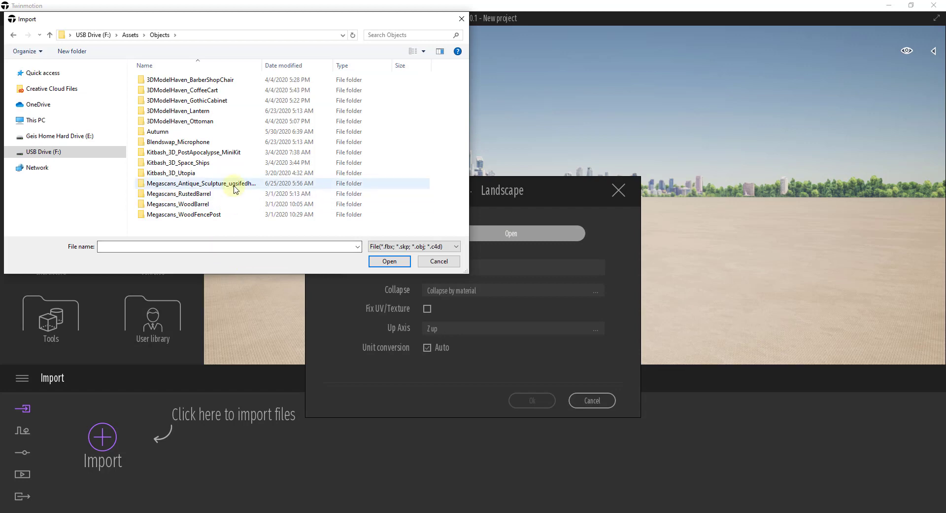
double_click(200, 183)
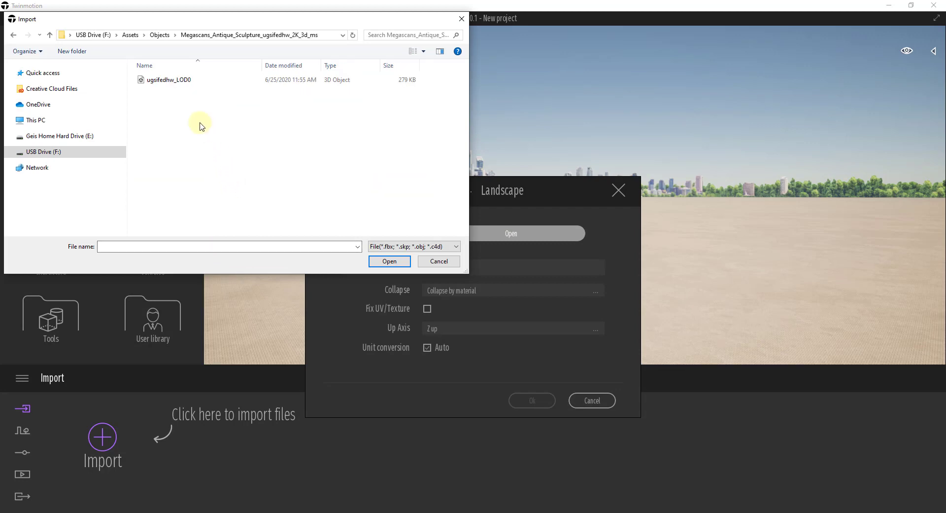
mouse_move(181, 82)
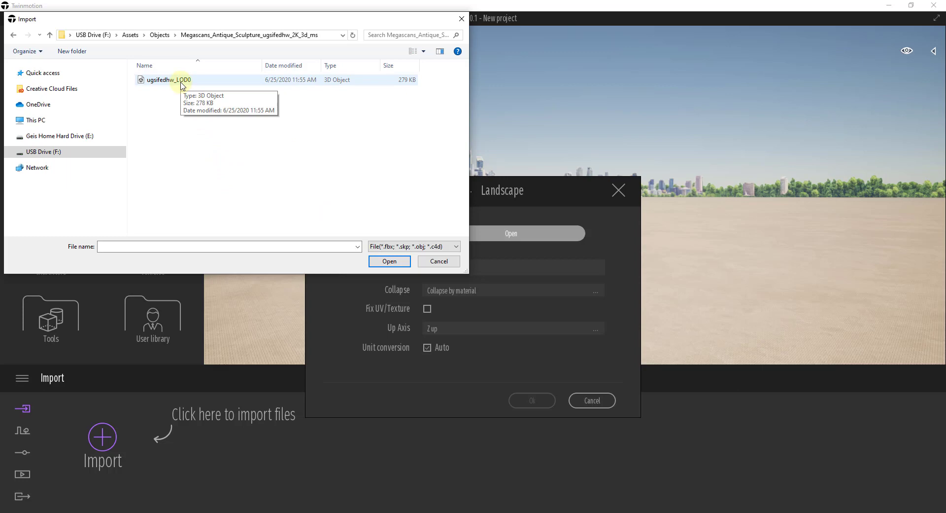
double_click(168, 79)
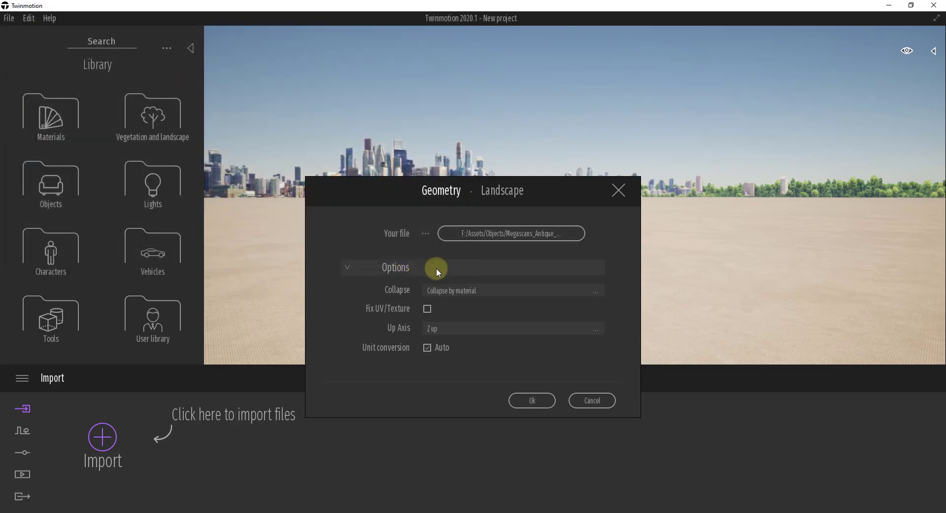
mouse_move(463, 257)
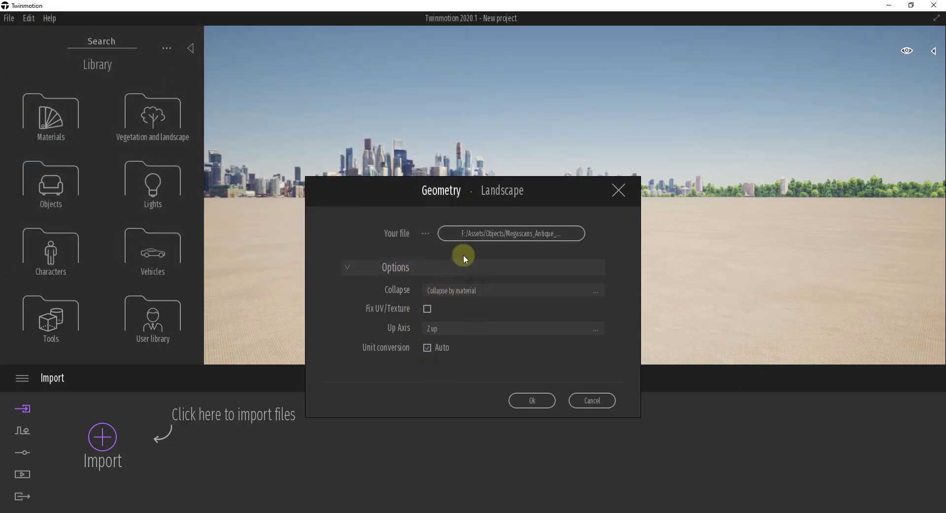
mouse_move(419, 303)
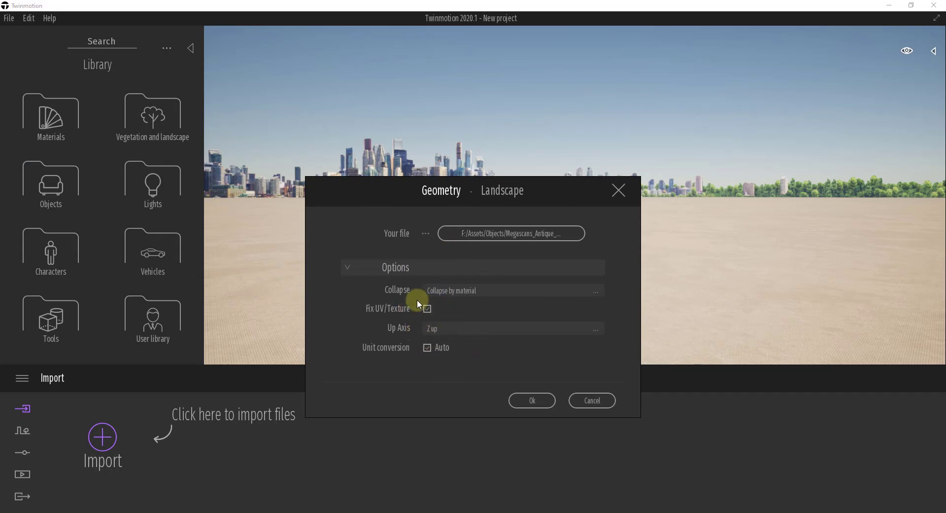
mouse_move(532, 400)
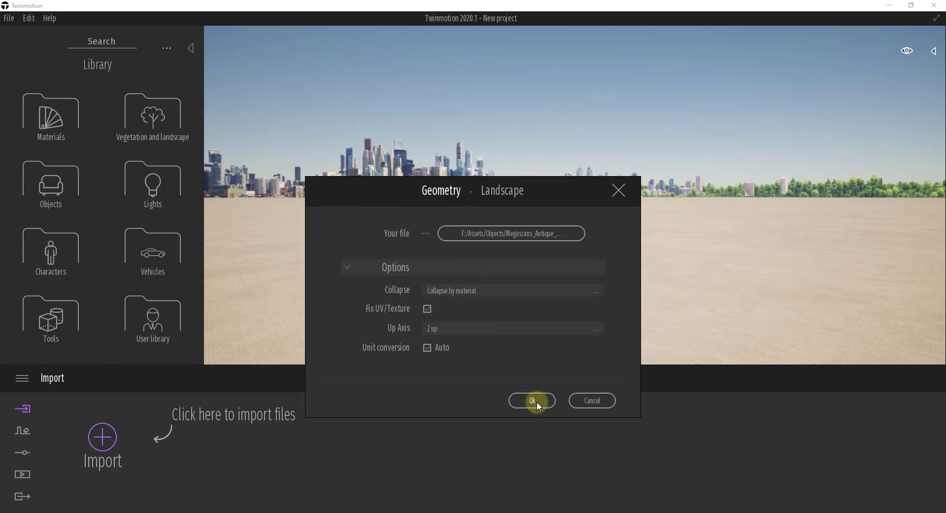
click(532, 401)
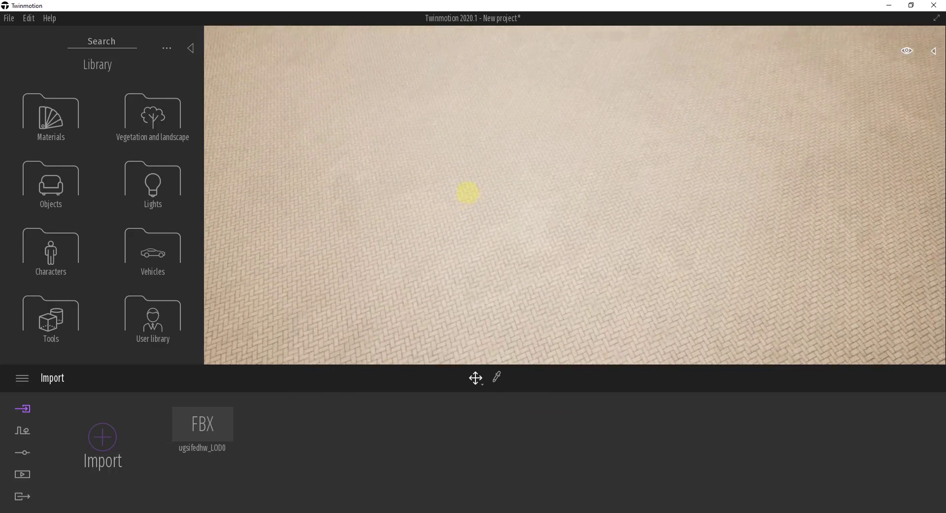
Right-click the imported bust's entry in the Scenegraph panel
right_click(845, 116)
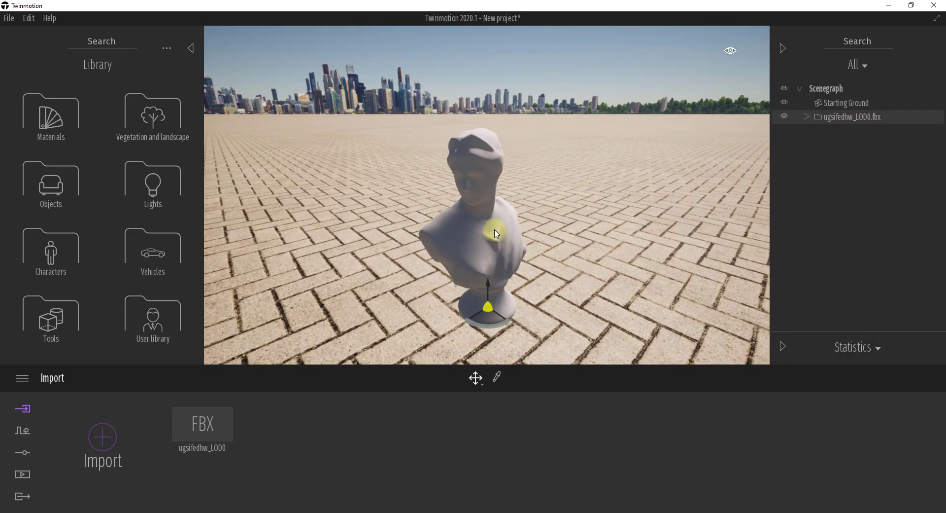
mouse_move(508, 236)
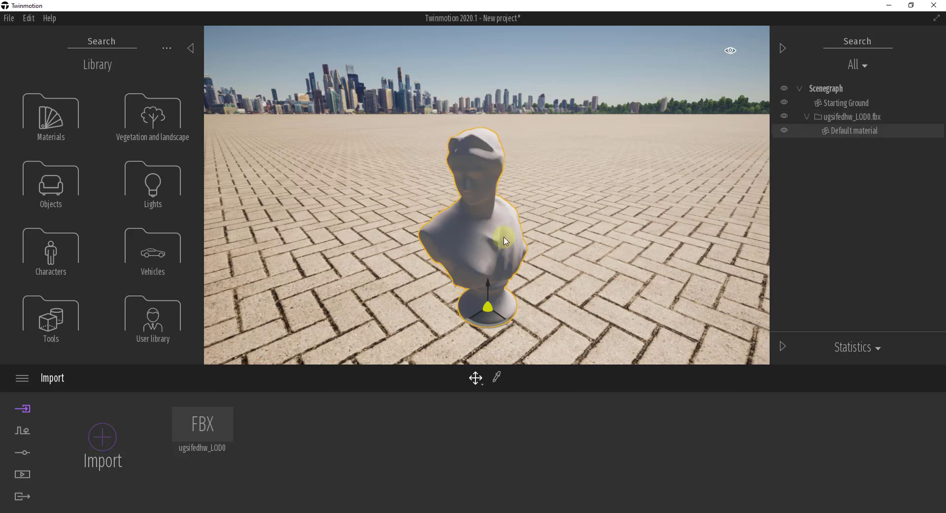
mouse_move(496, 376)
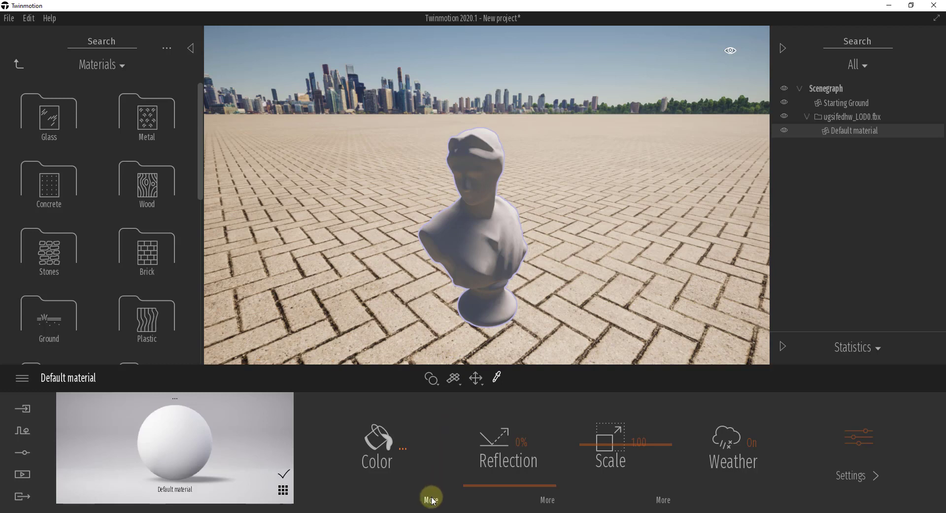
Load the sculpture's Albedo image into the default material's Color texture slot
click(377, 444)
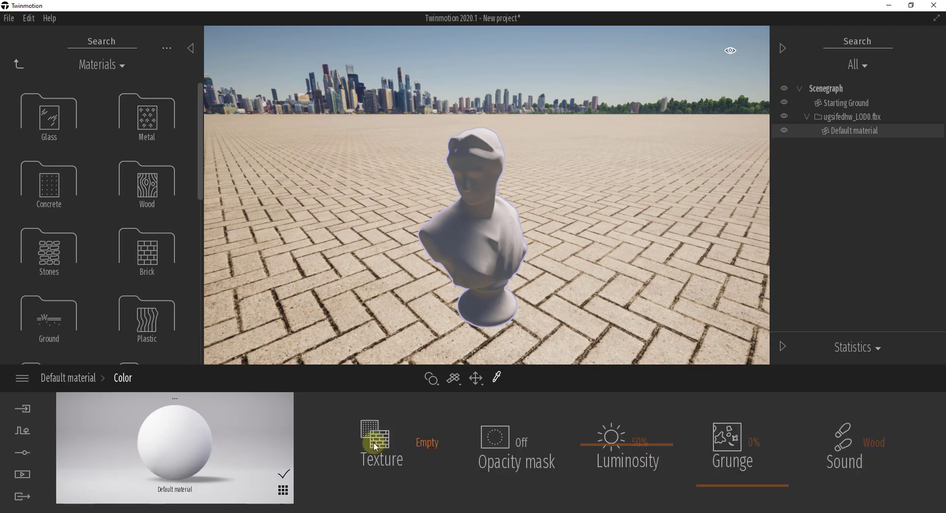
mouse_move(429, 443)
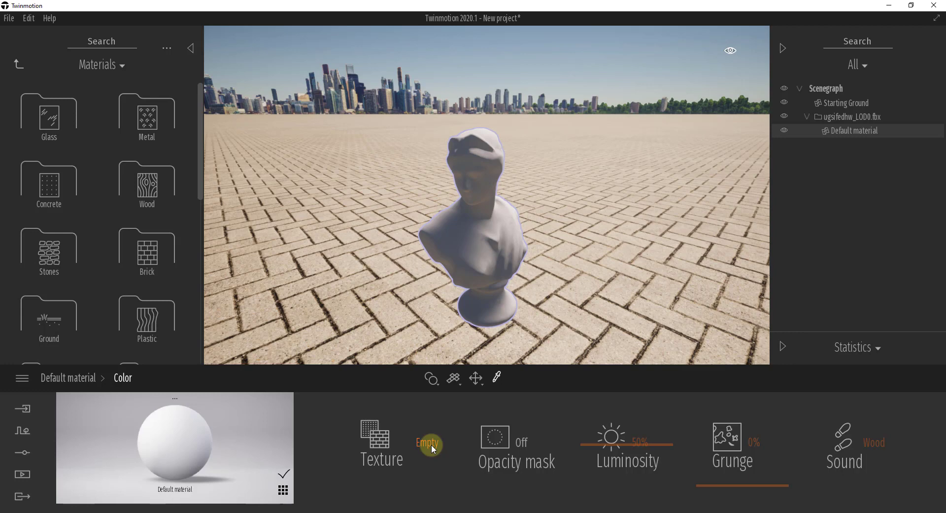
right_click(428, 442)
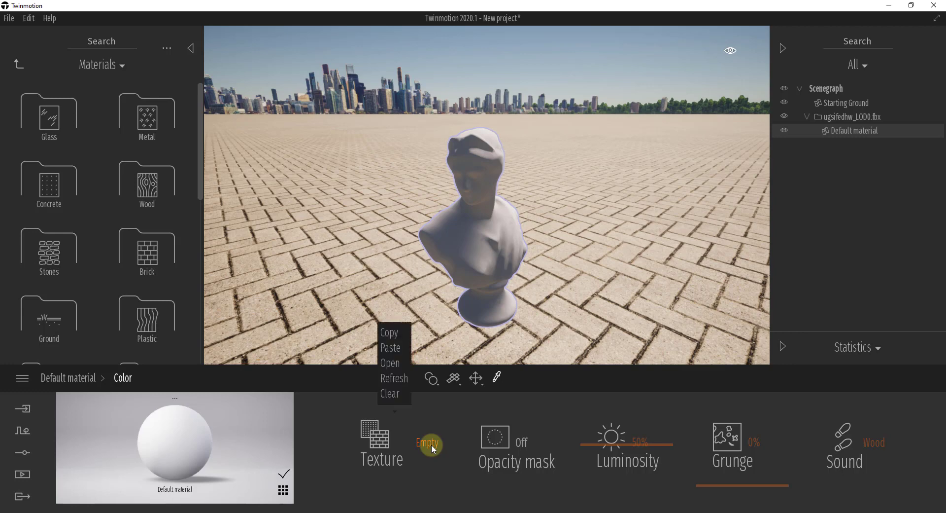
mouse_move(390, 363)
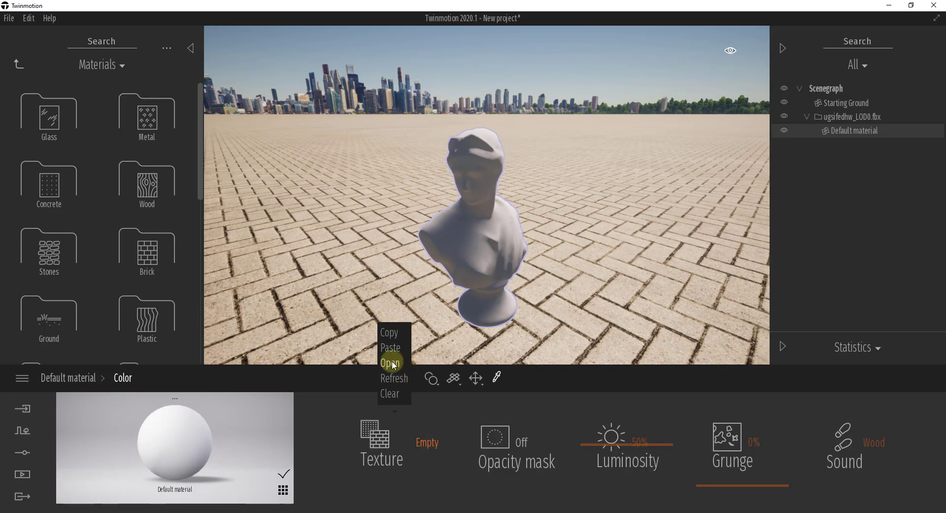
click(389, 362)
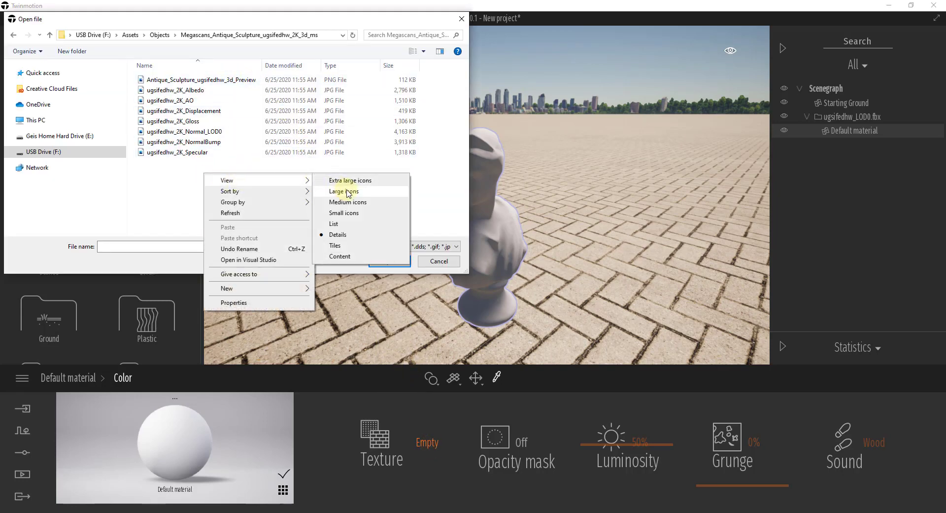
click(344, 190)
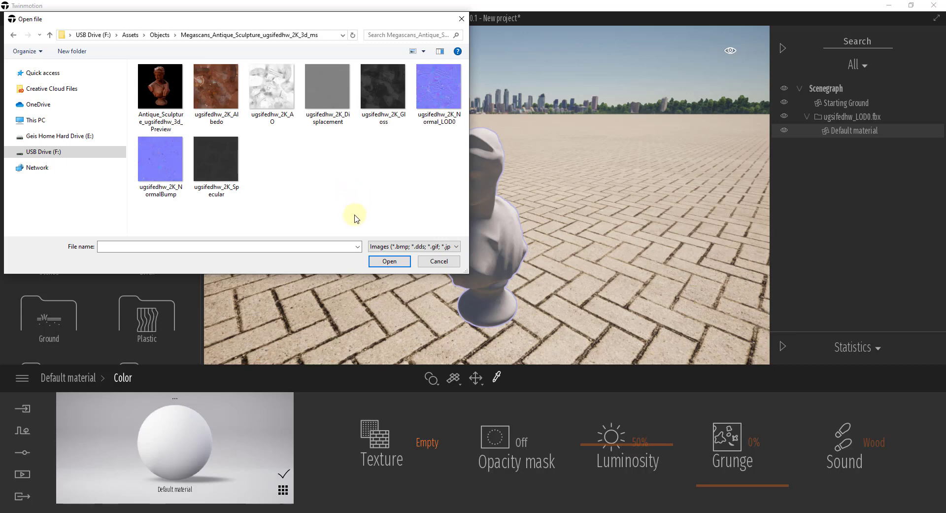
mouse_move(216, 88)
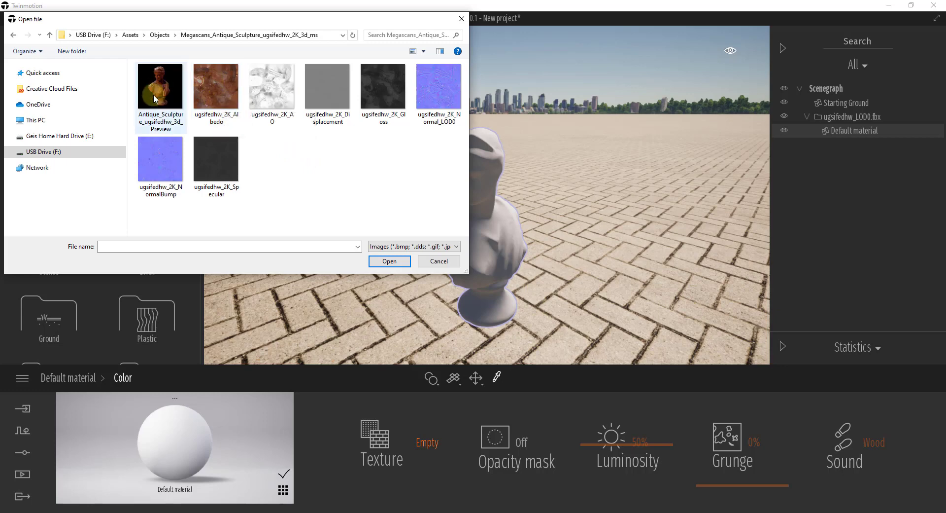
mouse_move(240, 134)
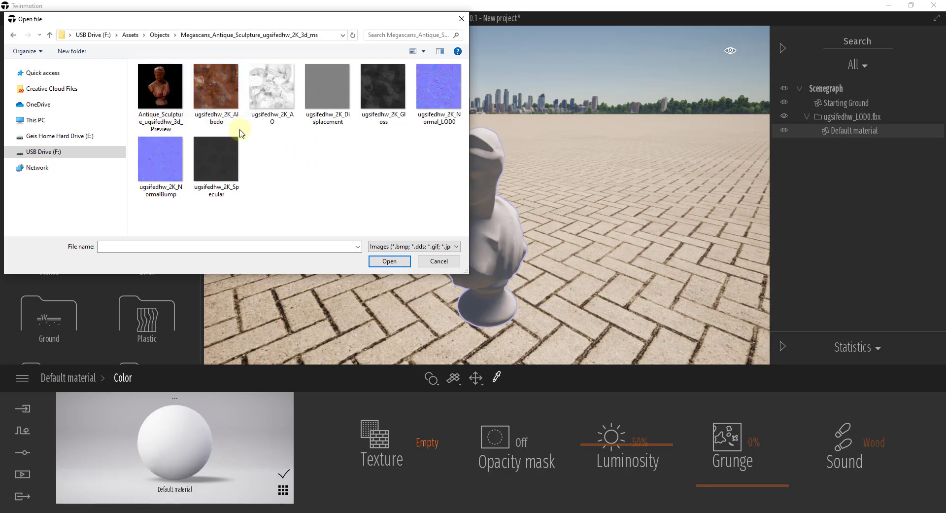
click(389, 261)
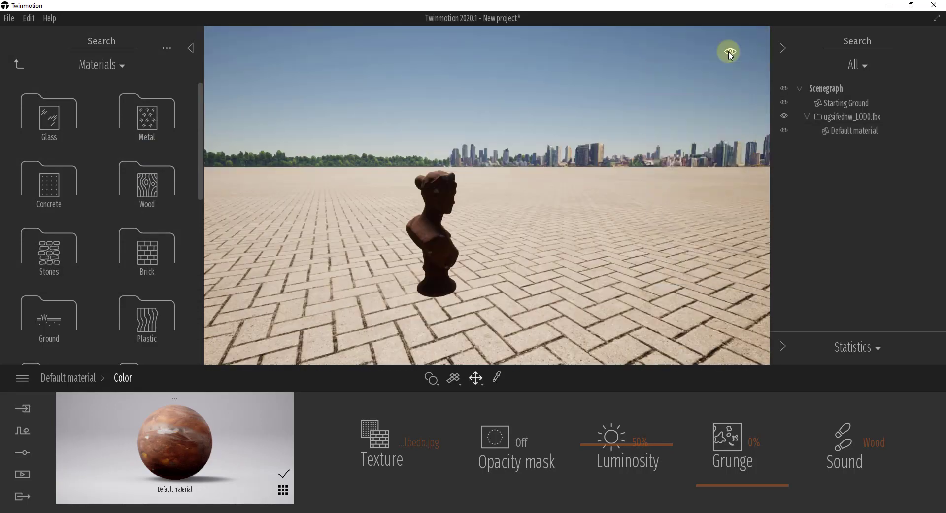
Drag in the viewport to bring the camera closer to the bust
click(730, 51)
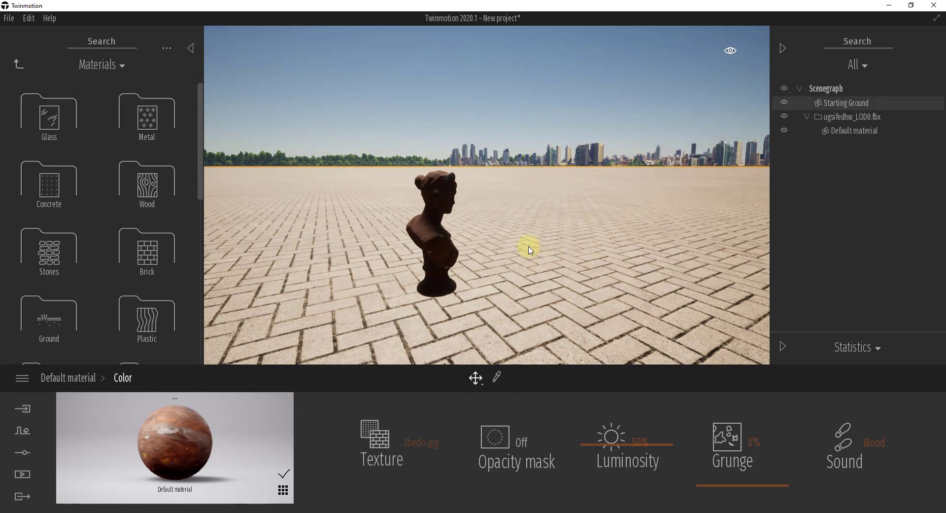
drag(528, 251, 476, 257)
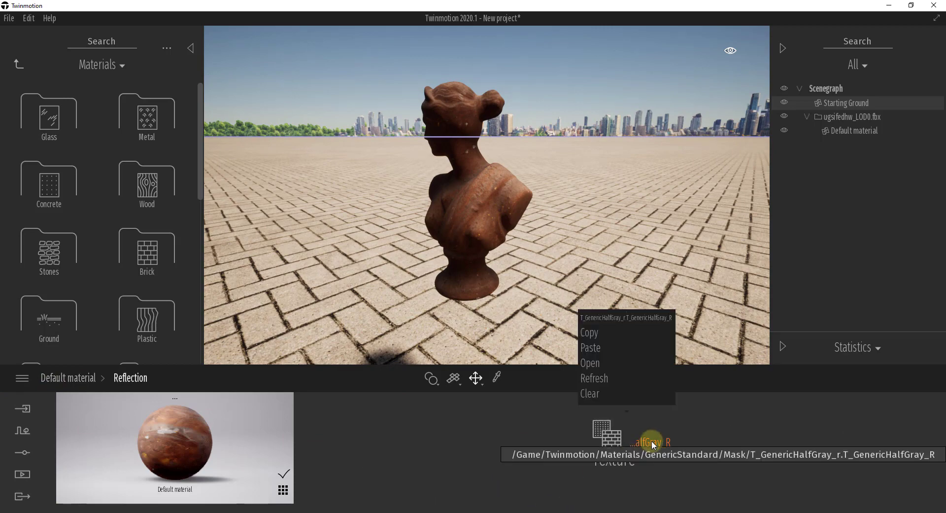
Load the Gloss image into the bust material's Reflection slot and show its additional settings
click(390, 392)
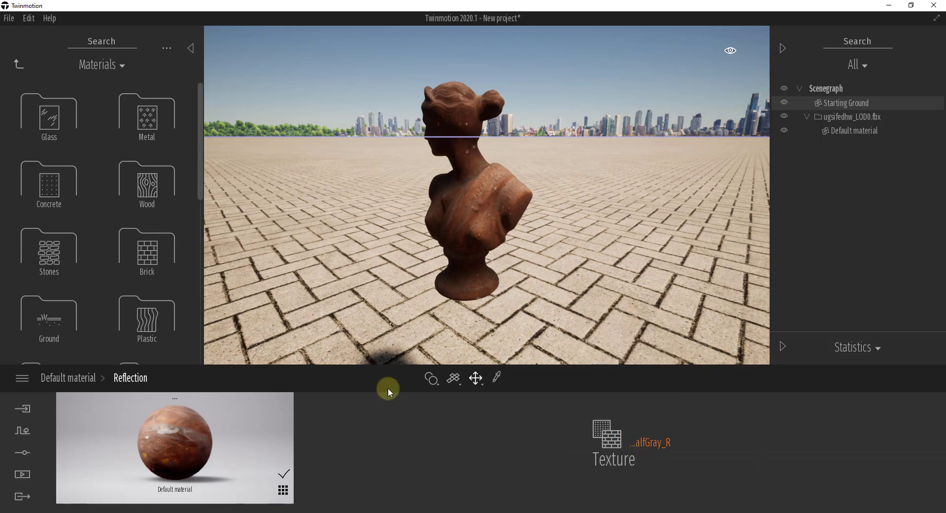
right_click(608, 433)
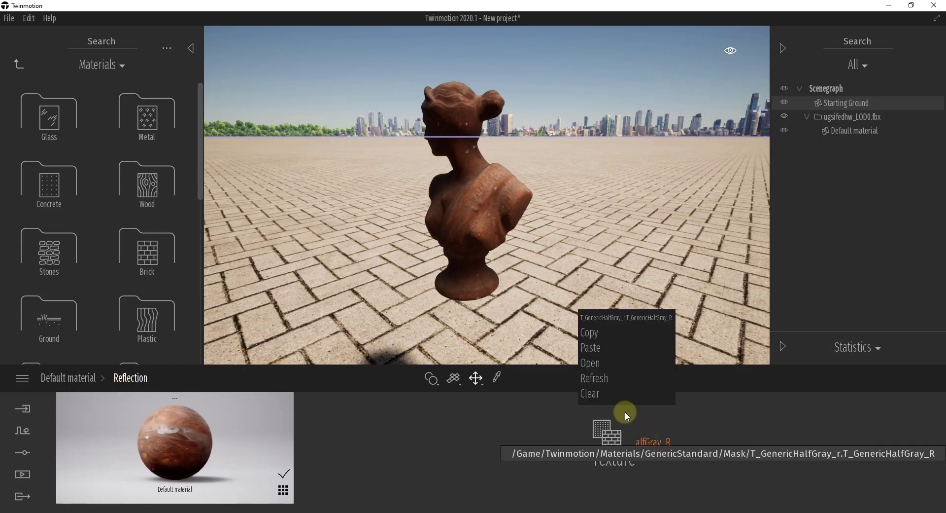
click(589, 362)
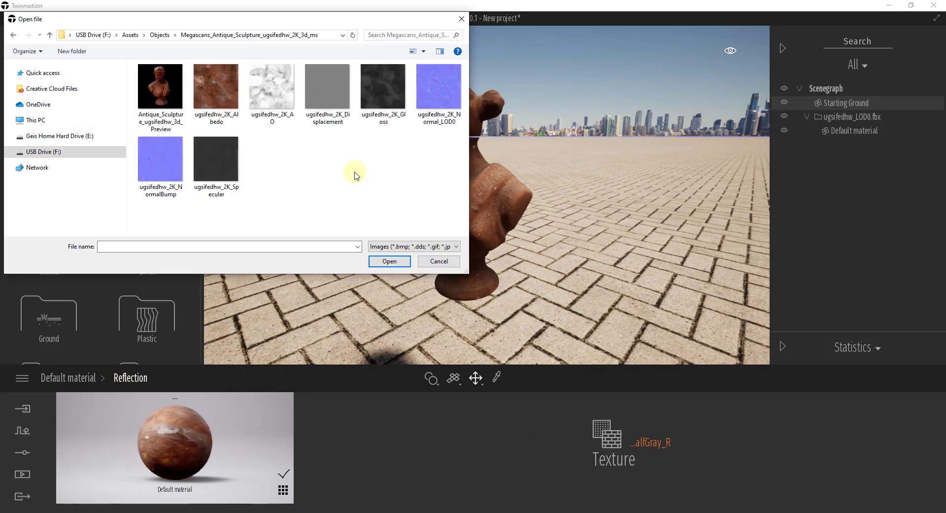
click(382, 87)
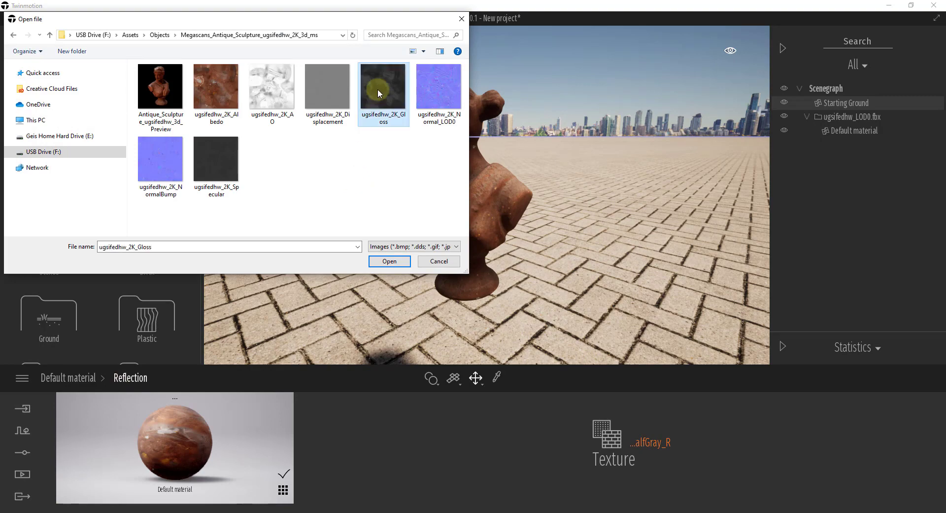
click(389, 261)
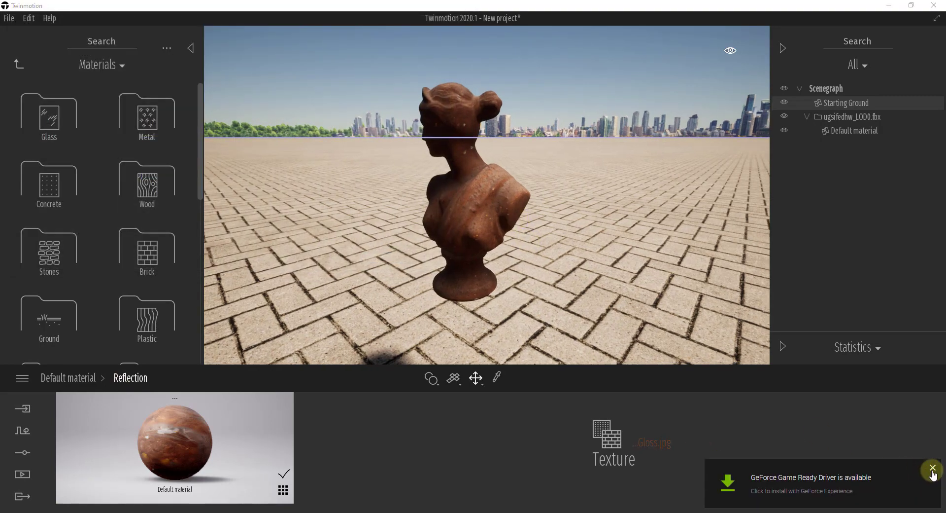
click(932, 469)
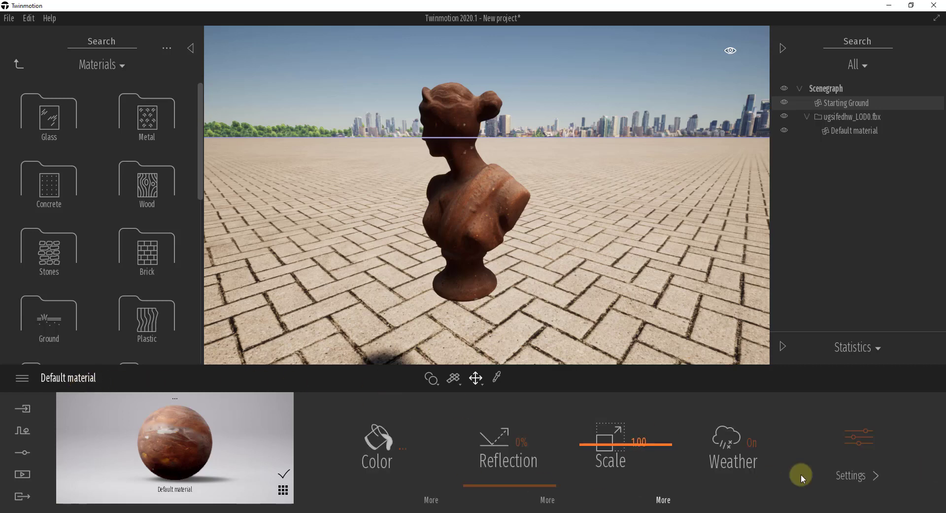
click(851, 475)
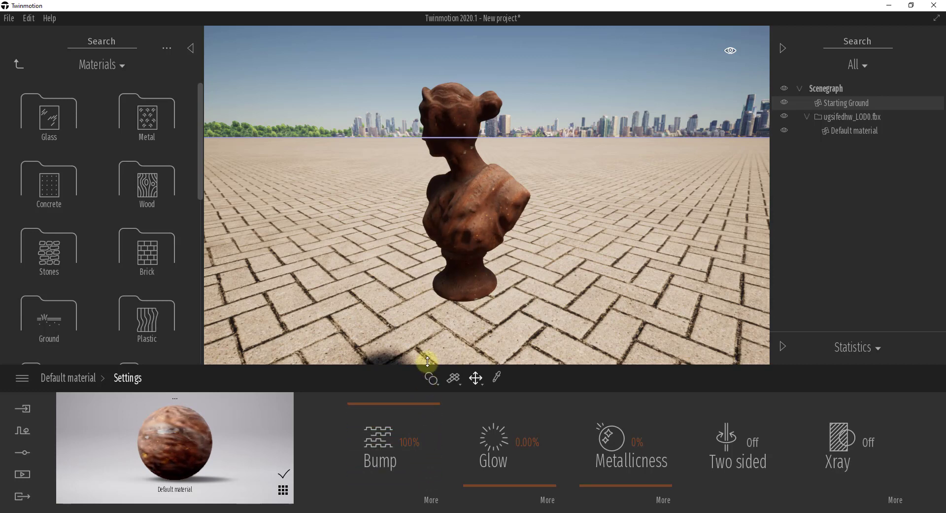
Replace the crumpled bump map with the Antique Sculpture's Normal_LOD0 image
click(379, 444)
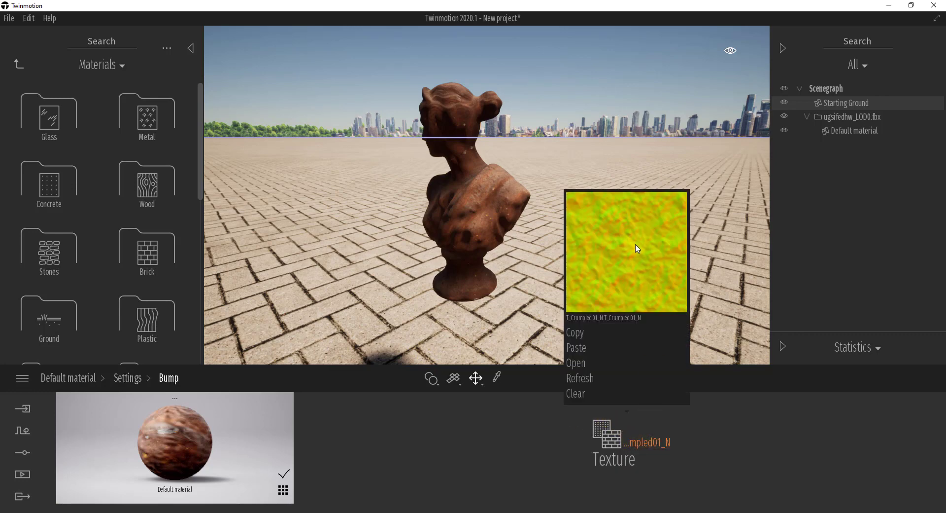
mouse_move(648, 302)
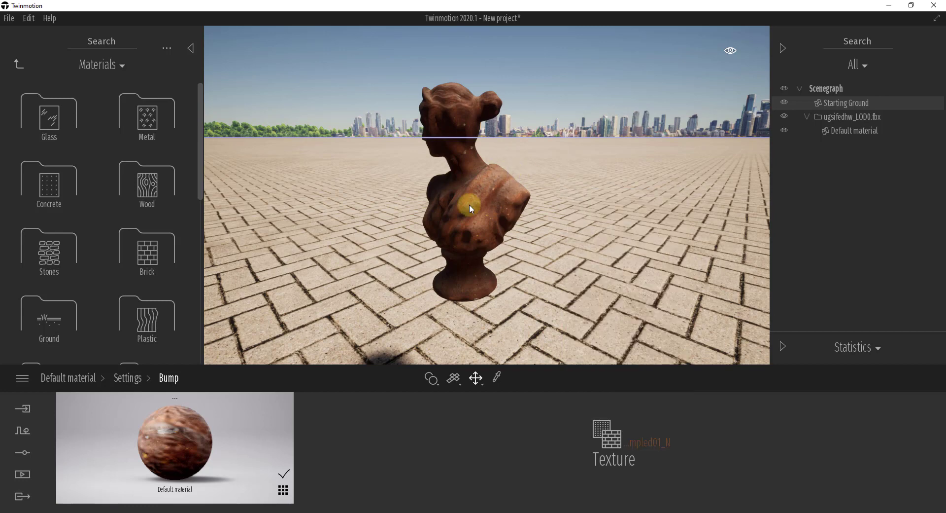
right_click(608, 434)
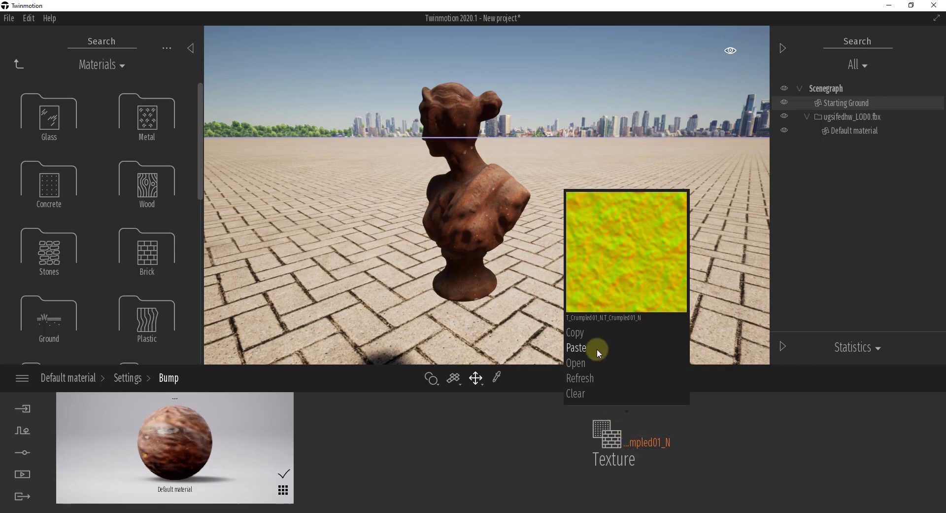
click(575, 363)
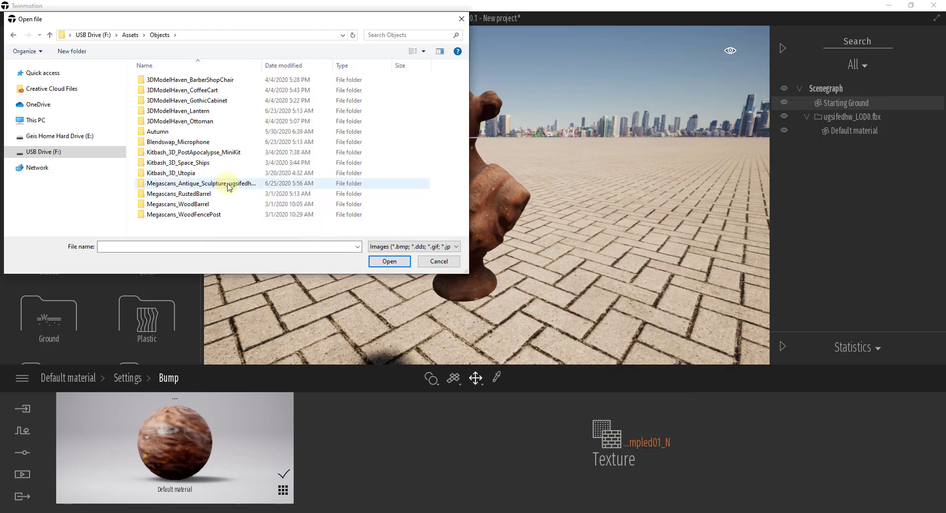
double_click(201, 183)
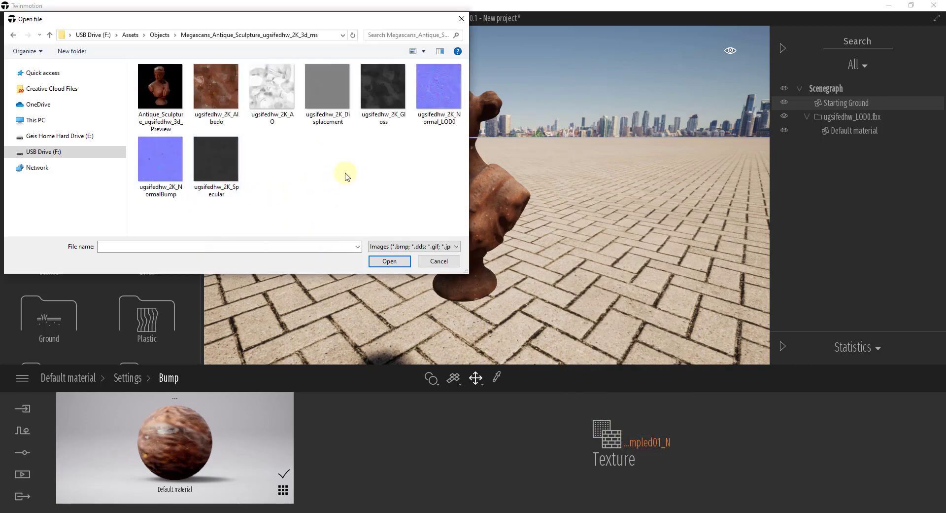
mouse_move(437, 88)
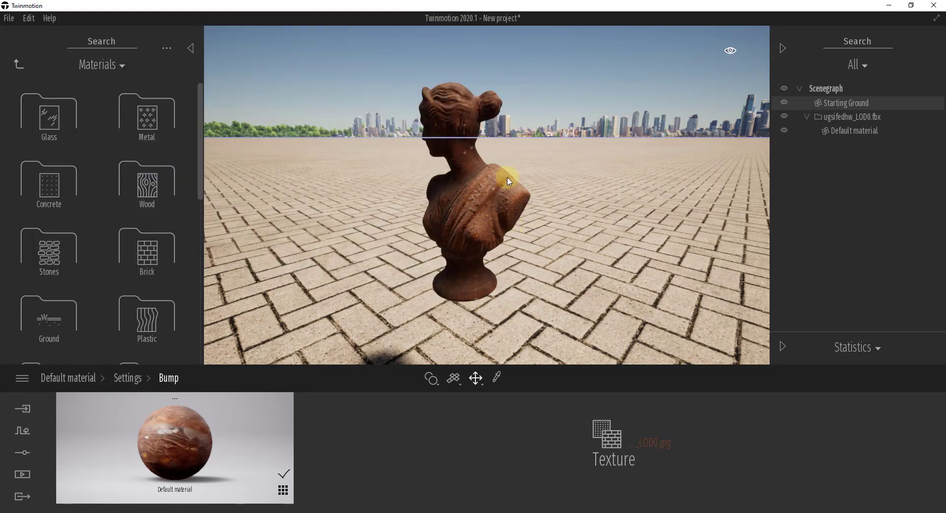
mouse_move(476, 189)
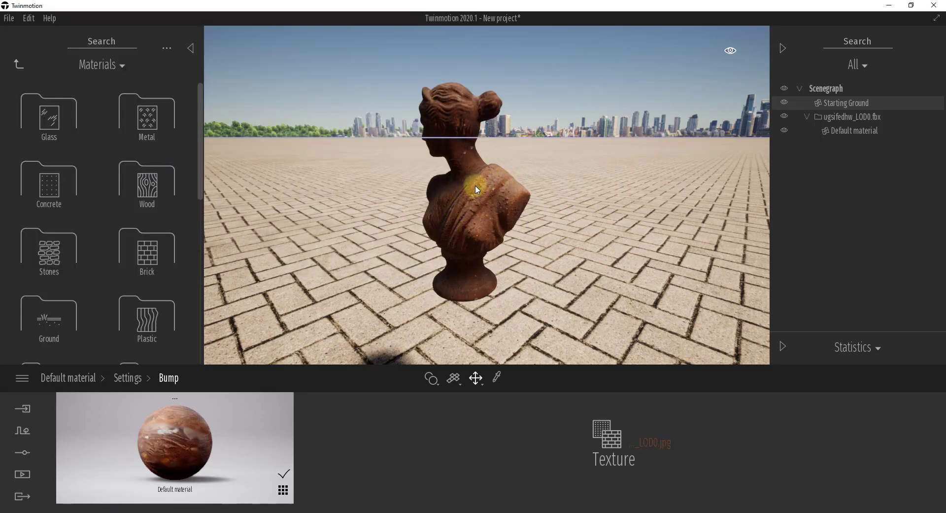
click(127, 378)
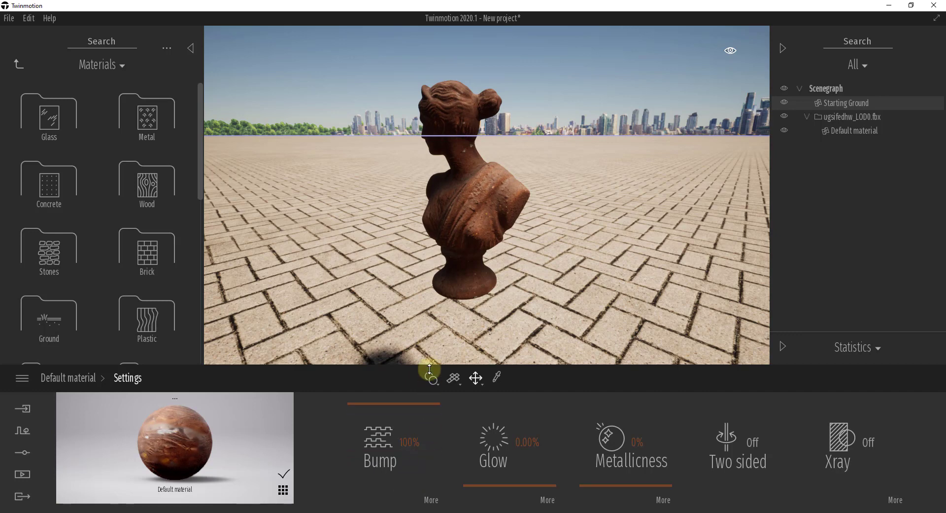
drag(432, 457, 415, 457)
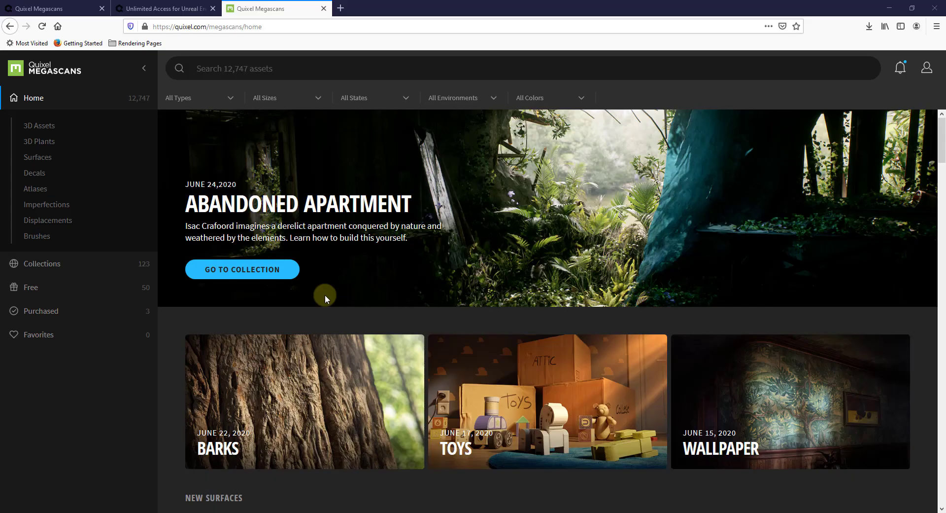
mouse_move(470, 361)
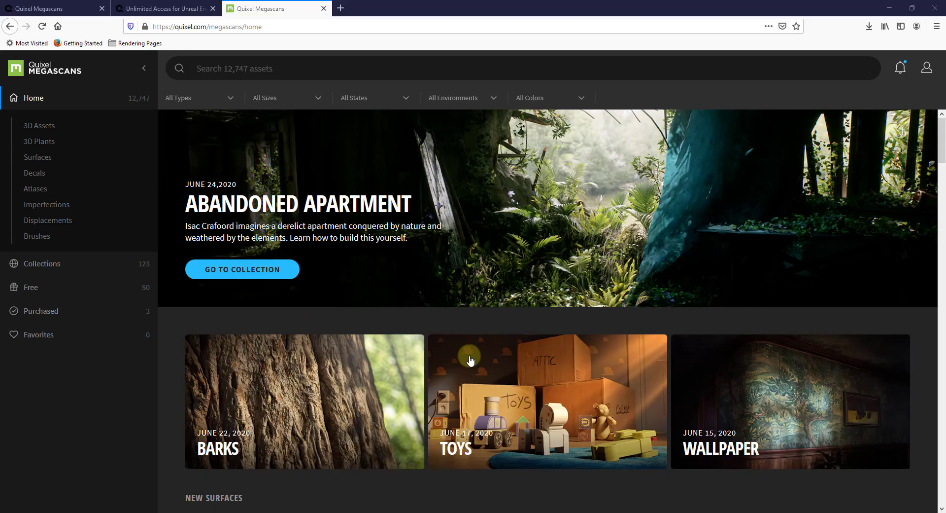
Browse the Megascans collections list and open the Wild West collection
scroll(down, 3)
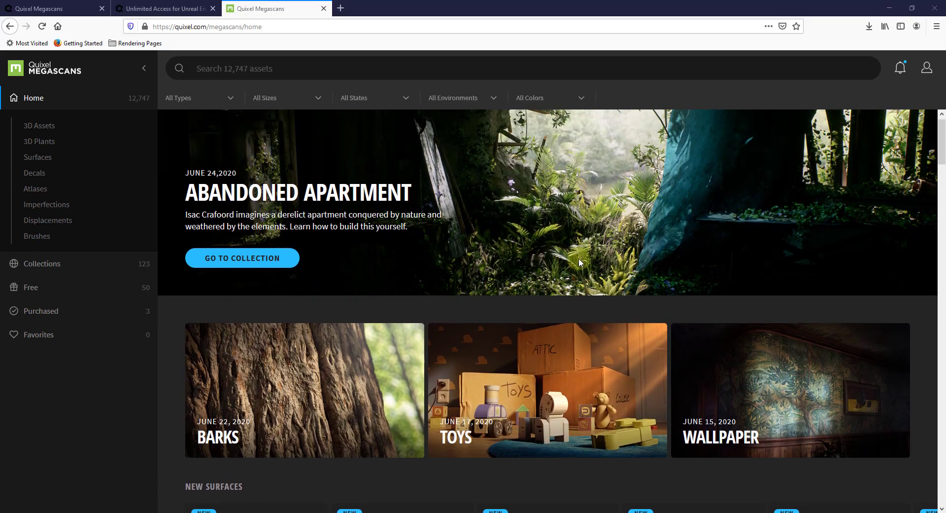
scroll(down, 3)
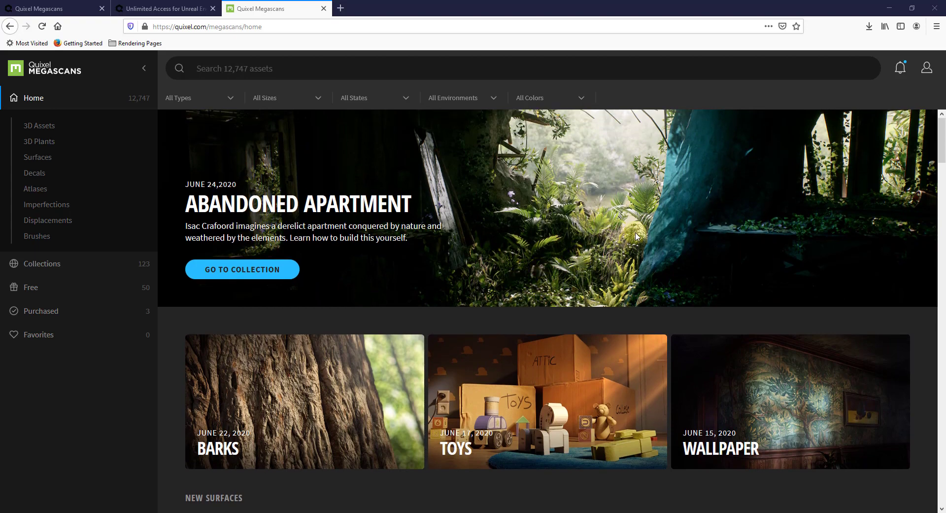
mouse_move(47, 271)
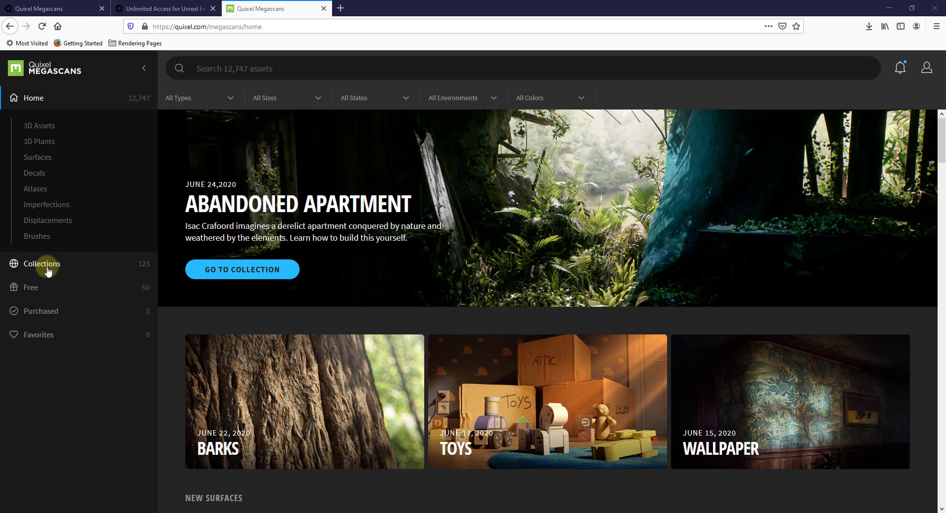
click(43, 264)
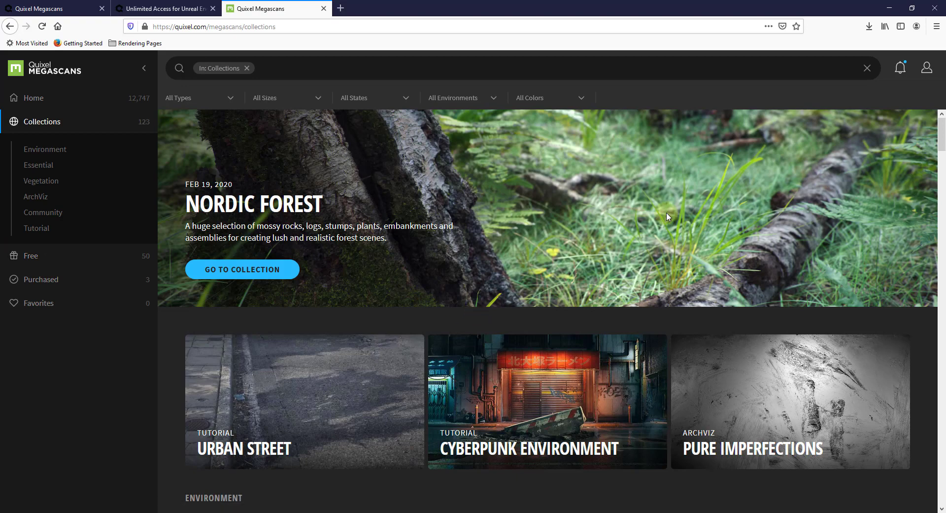
scroll(down, 3)
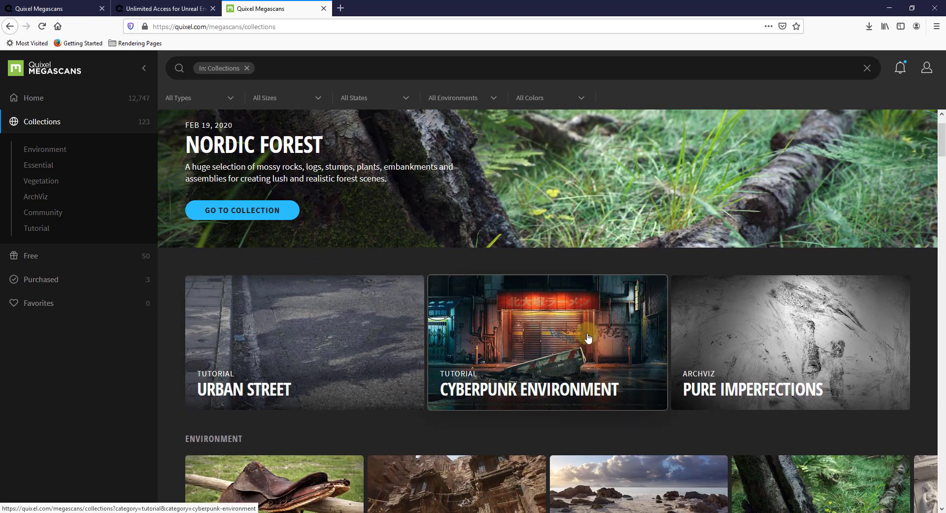
scroll(down, 3)
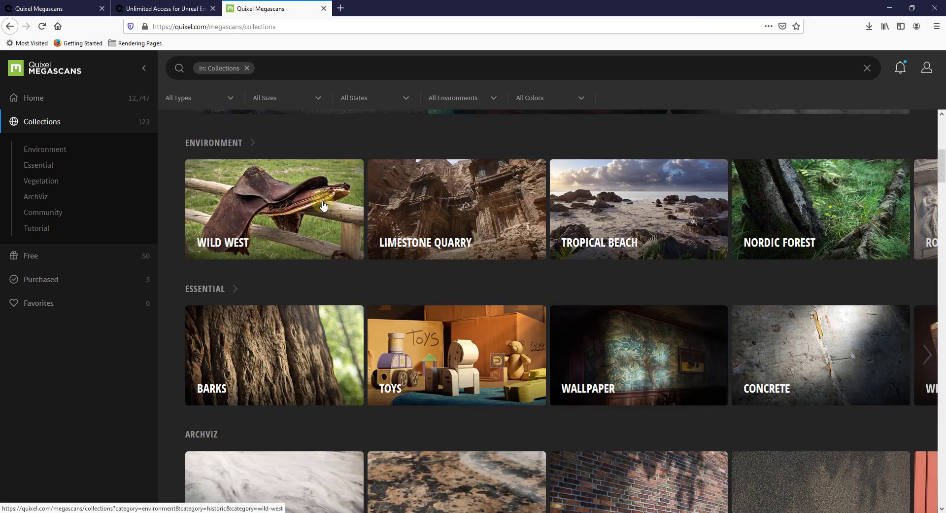
click(274, 209)
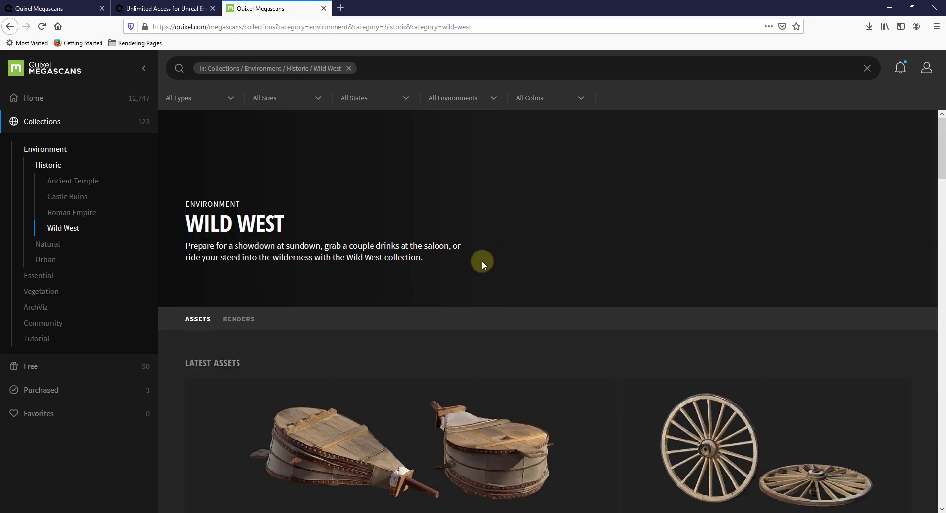
Scroll through Wild West props like Campfire and Gatling Gun down to wood and brick spheres
scroll(down, 3)
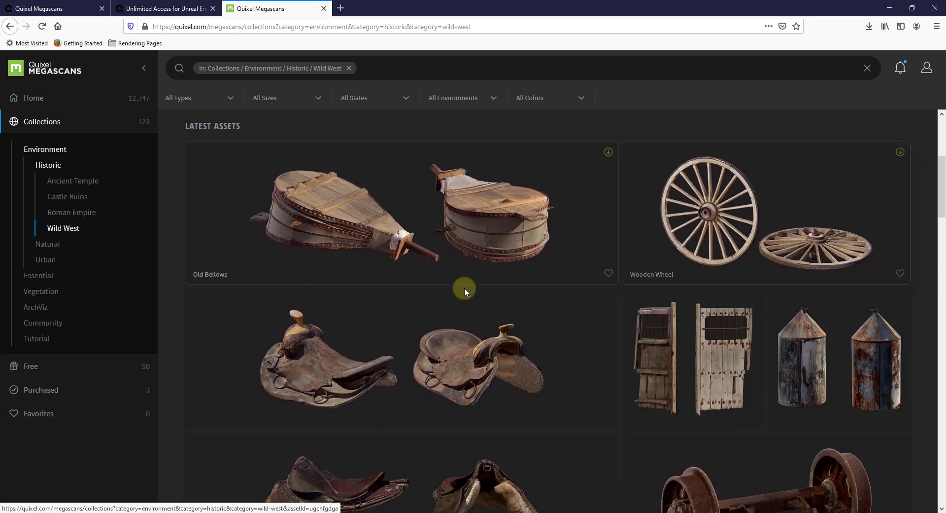
scroll(down, 3)
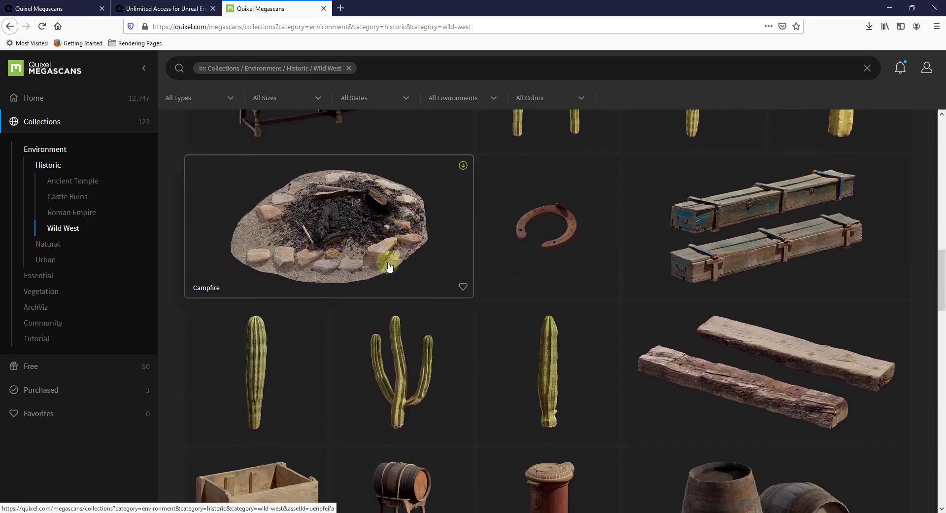
scroll(down, 3)
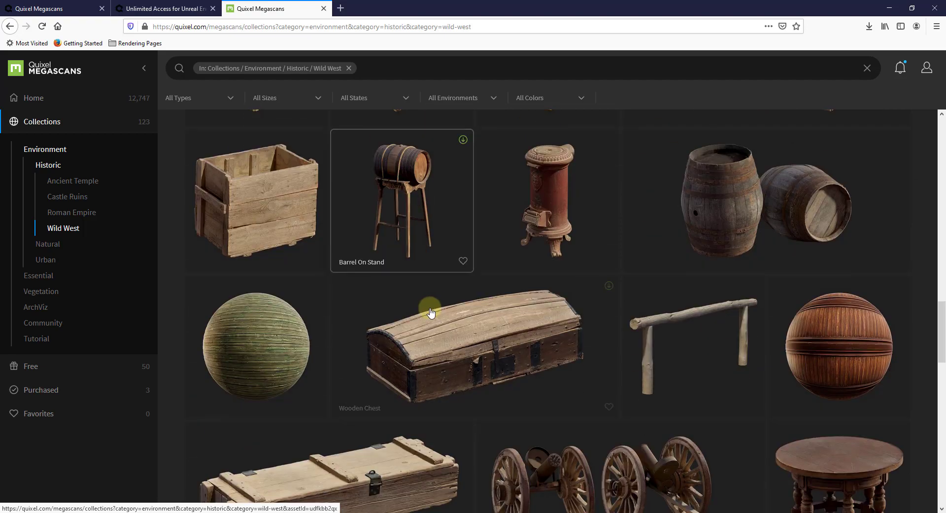
scroll(down, 3)
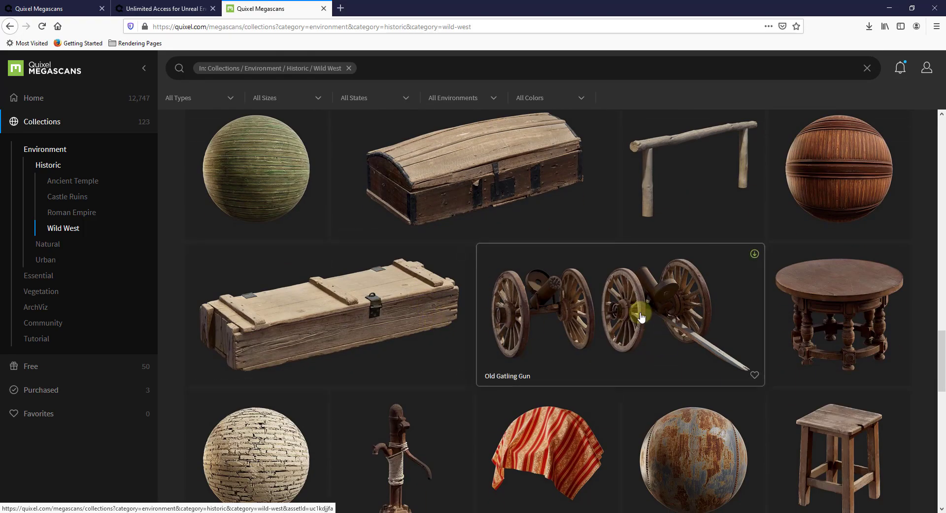
scroll(down, 3)
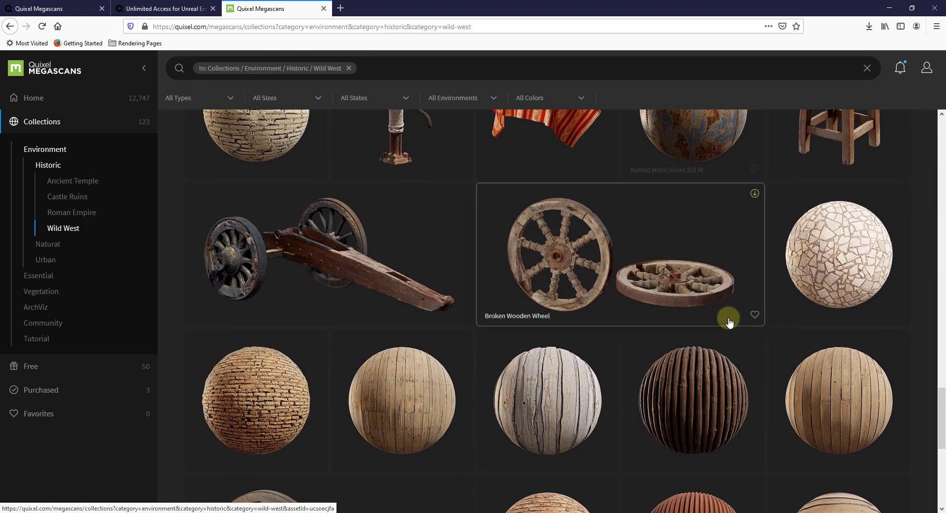
scroll(up, 3)
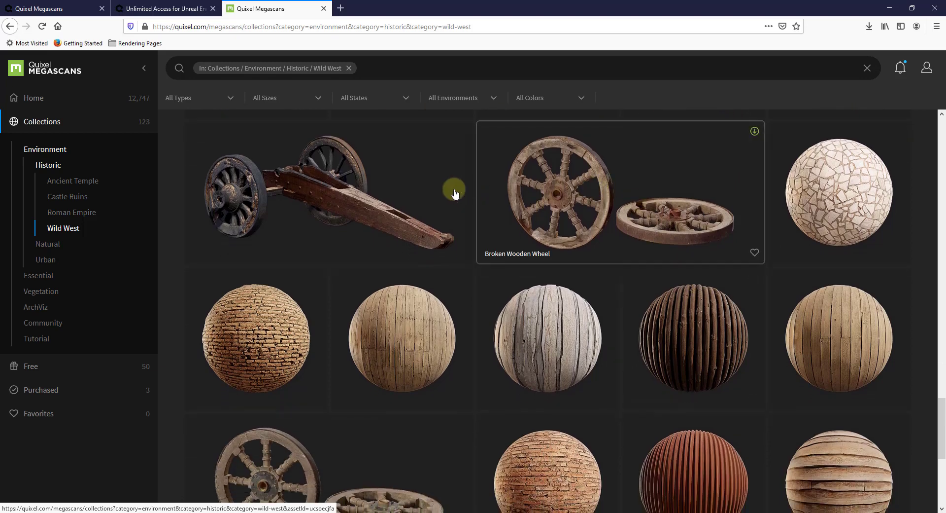
mouse_move(263, 344)
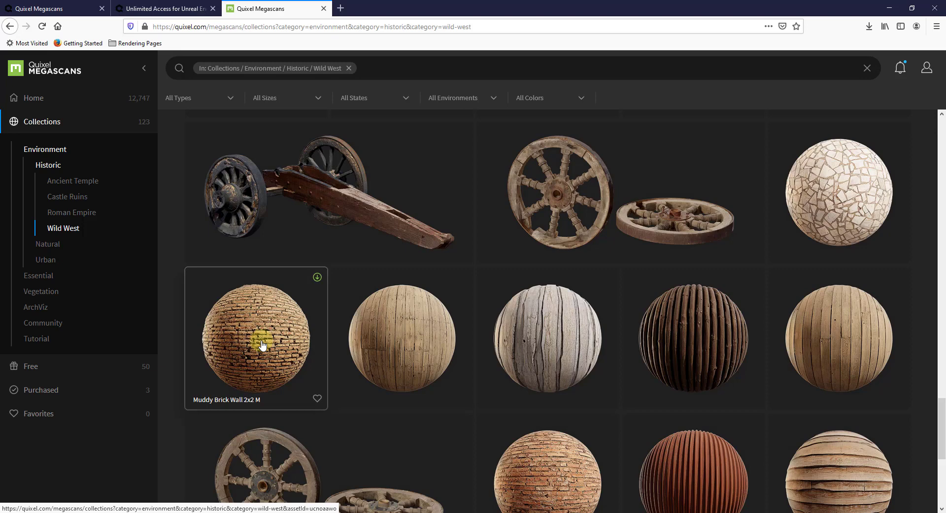
scroll(down, 3)
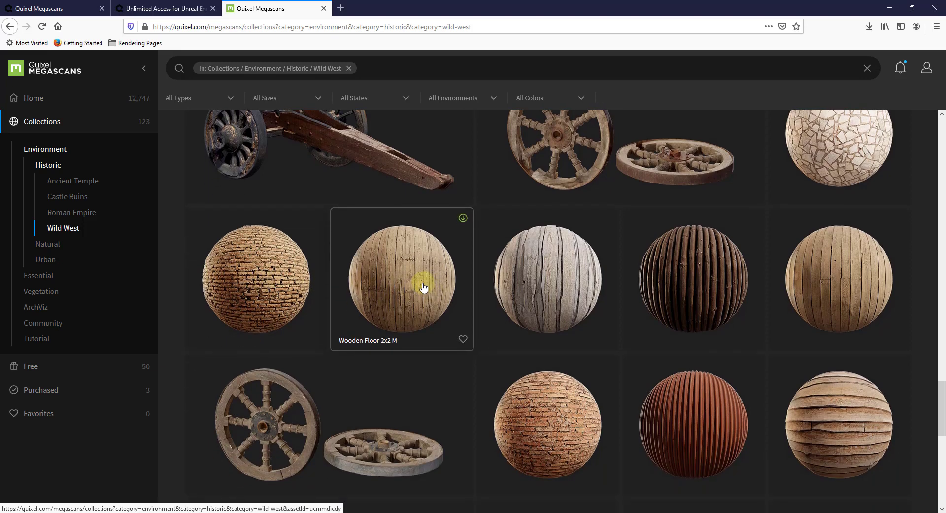
click(401, 277)
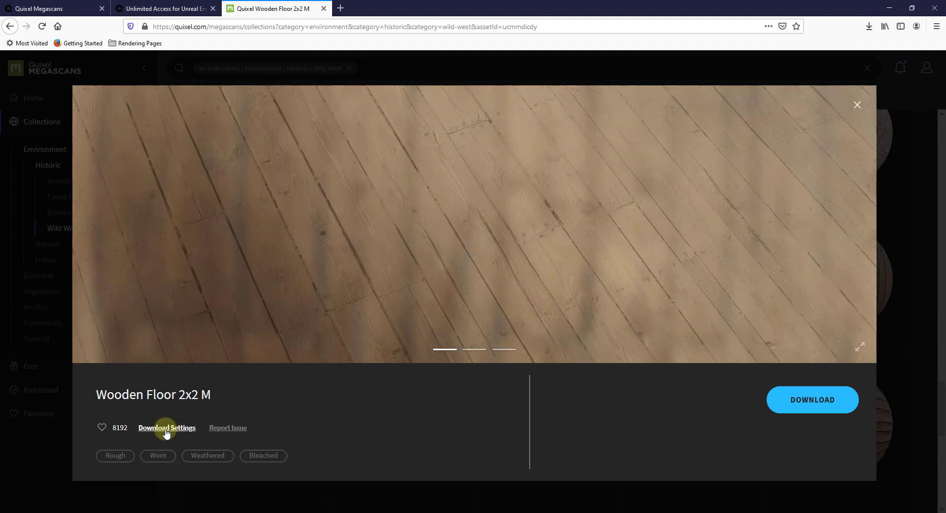
click(167, 428)
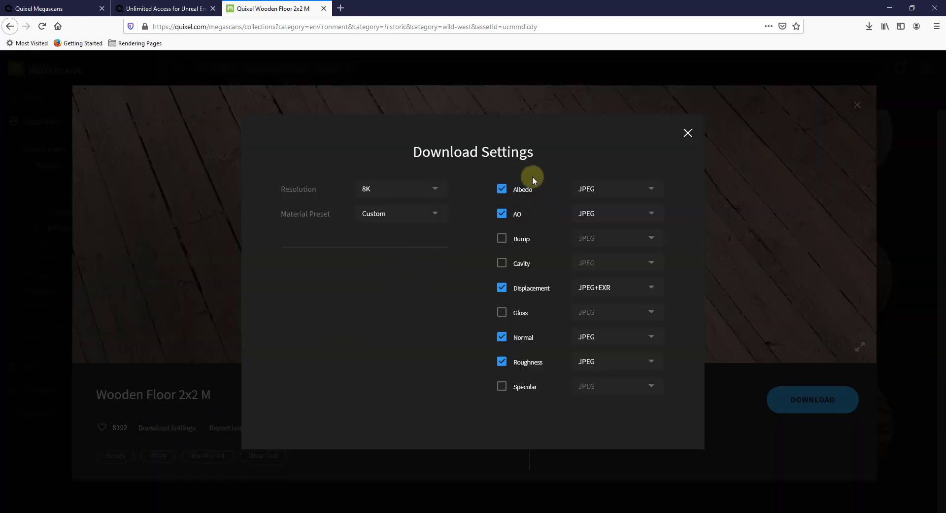
mouse_move(739, 128)
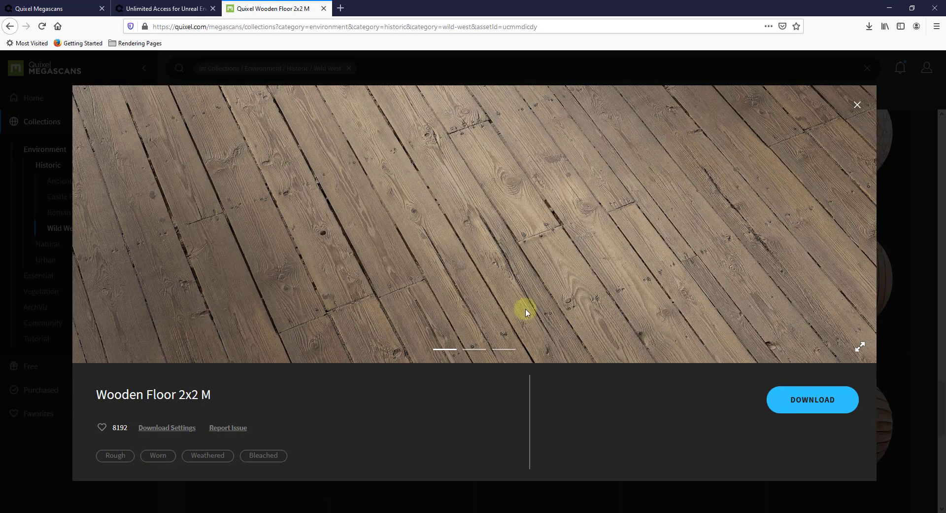
click(500, 349)
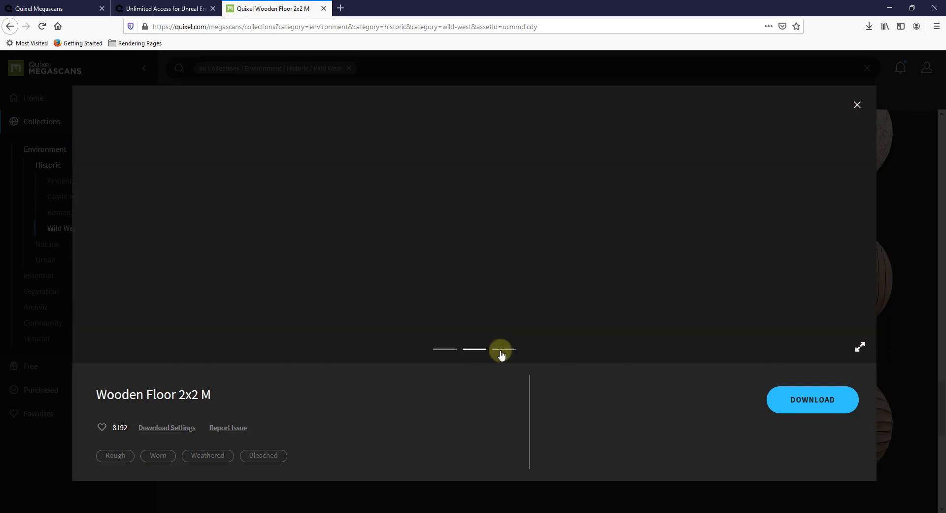
click(502, 349)
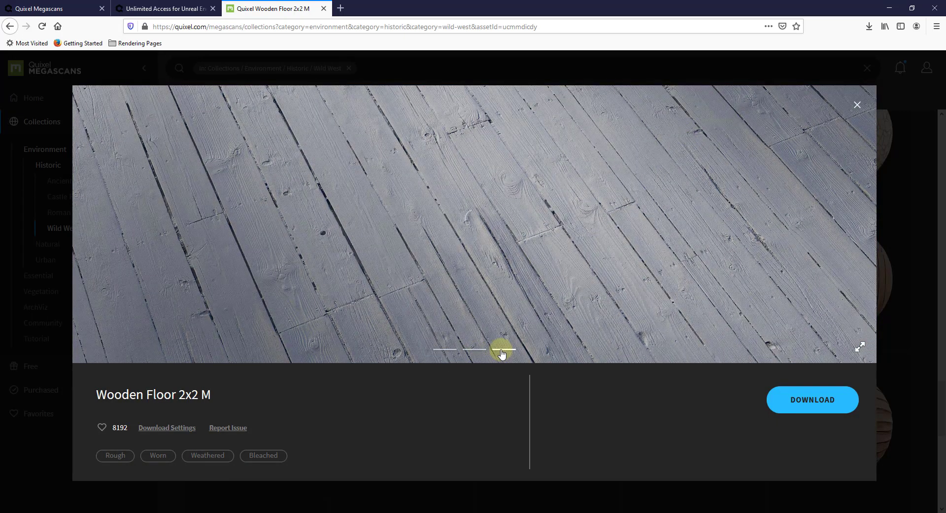
click(474, 349)
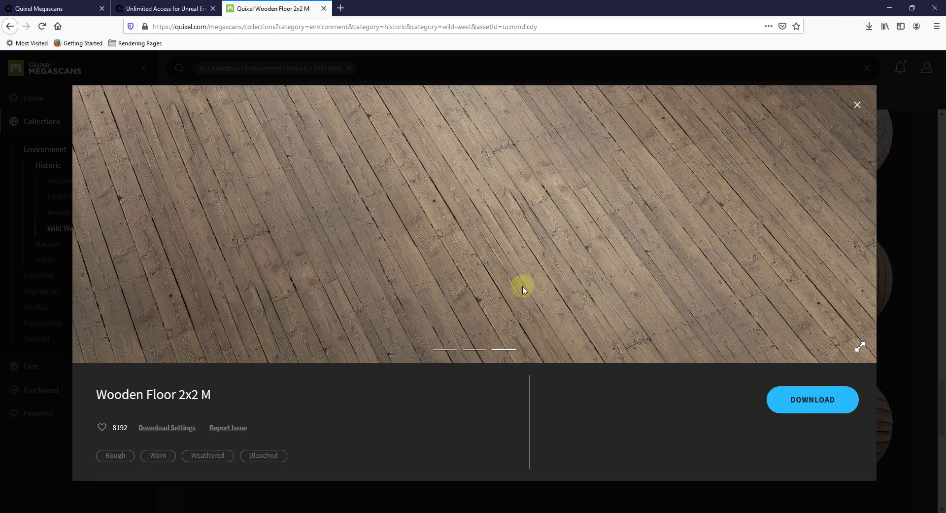
mouse_move(857, 102)
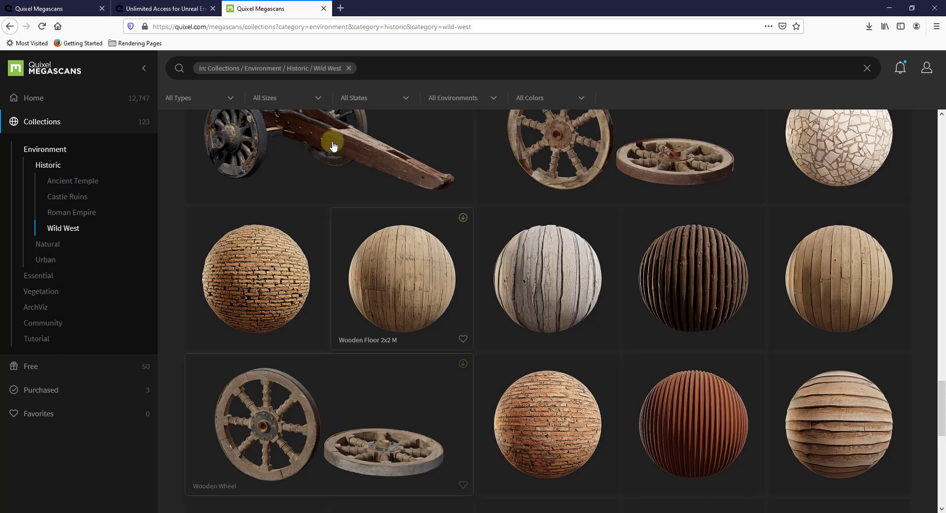
mouse_move(558, 352)
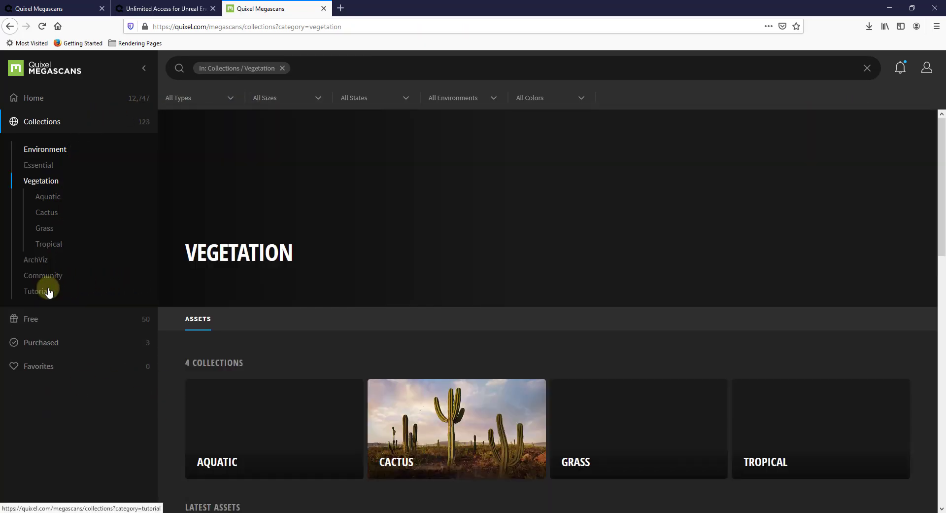
Open ArchViz from the Collections sidebar and scroll its 22 sub-collections and latest assets
scroll(down, 3)
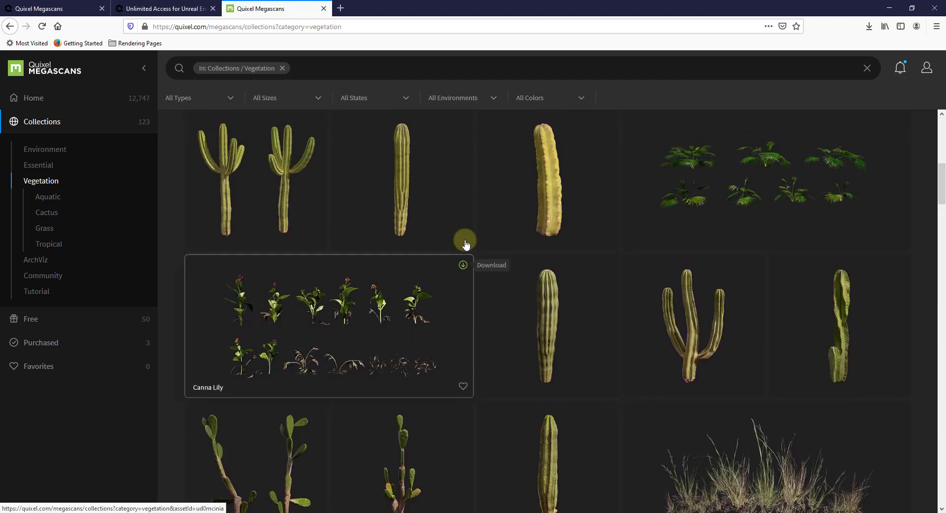
scroll(up, 3)
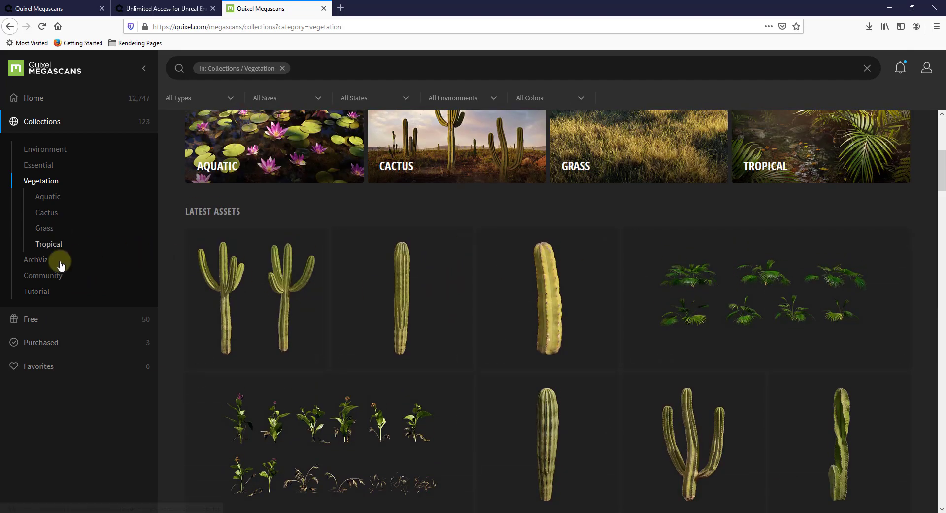
click(35, 259)
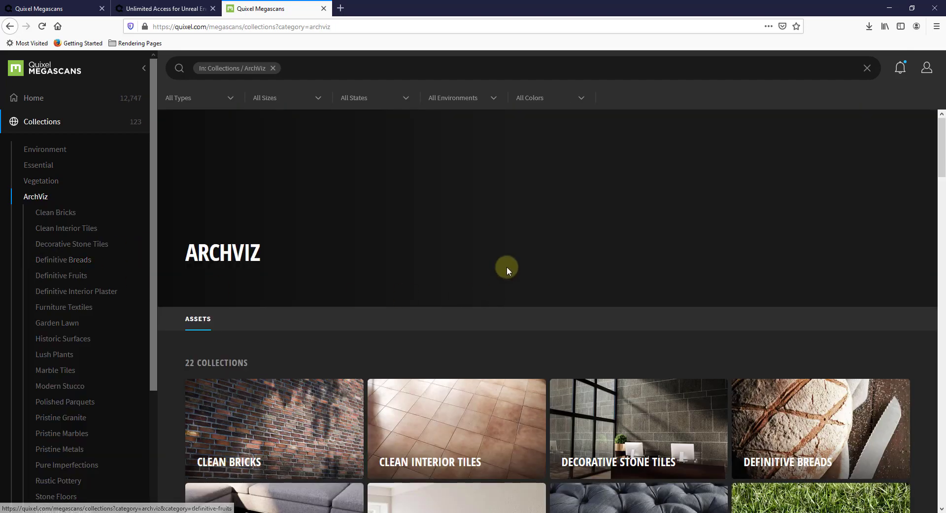
scroll(down, 3)
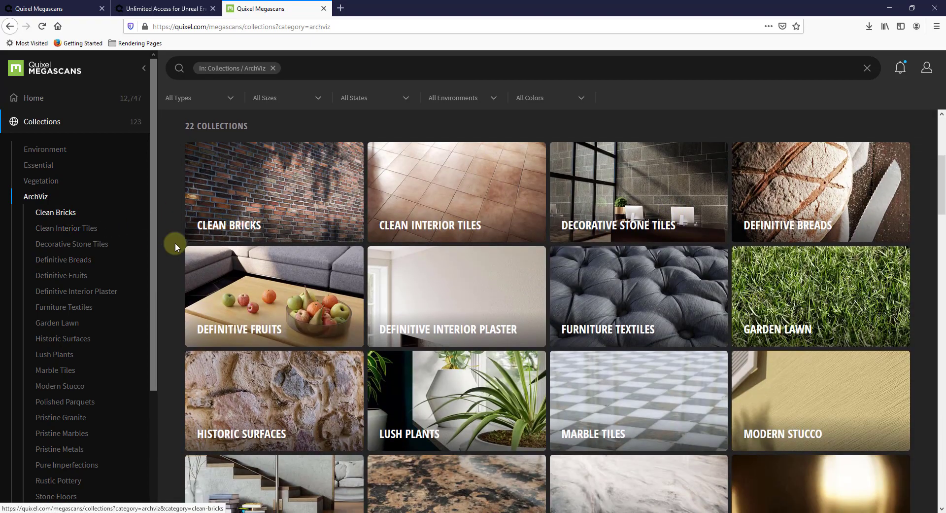
scroll(down, 3)
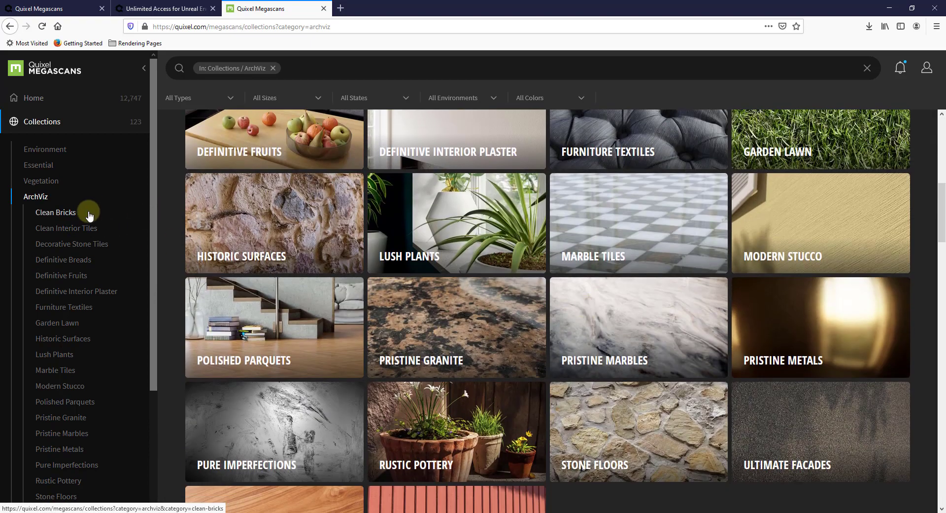
mouse_move(546, 305)
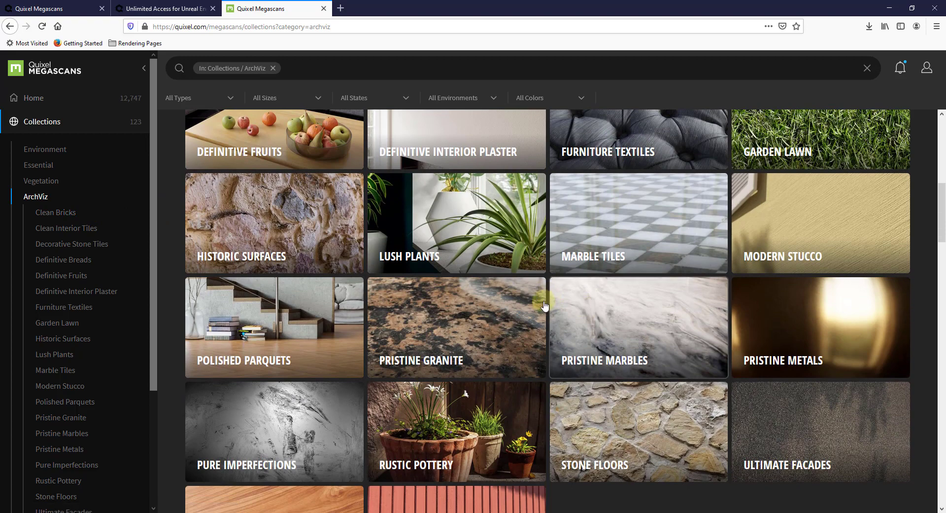
scroll(down, 3)
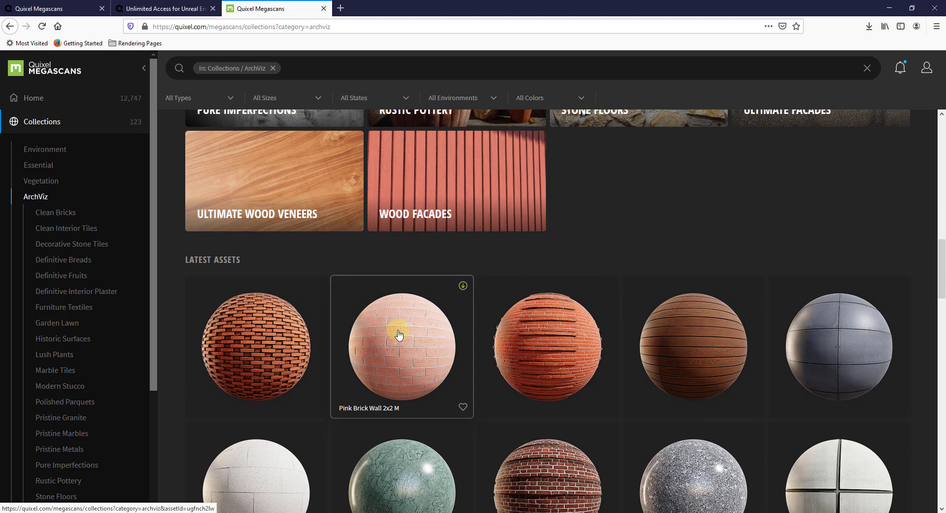
mouse_move(237, 347)
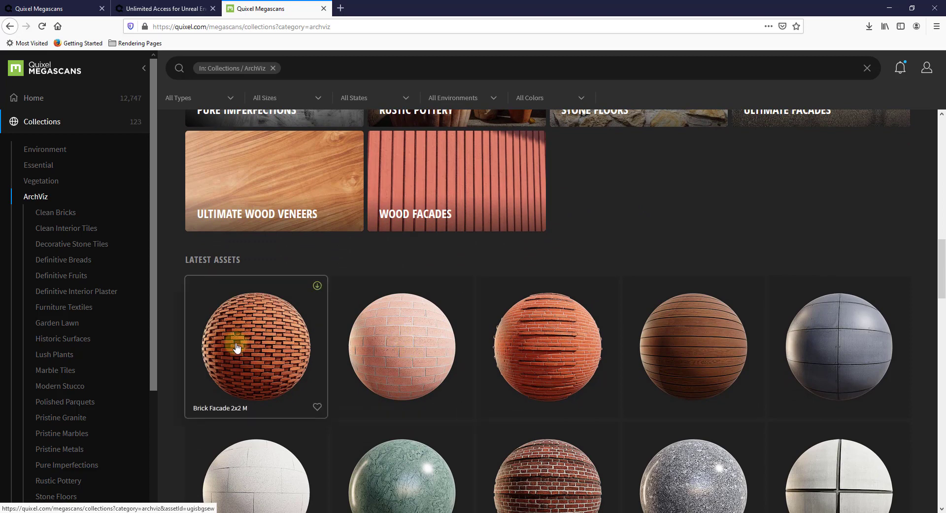
scroll(down, 3)
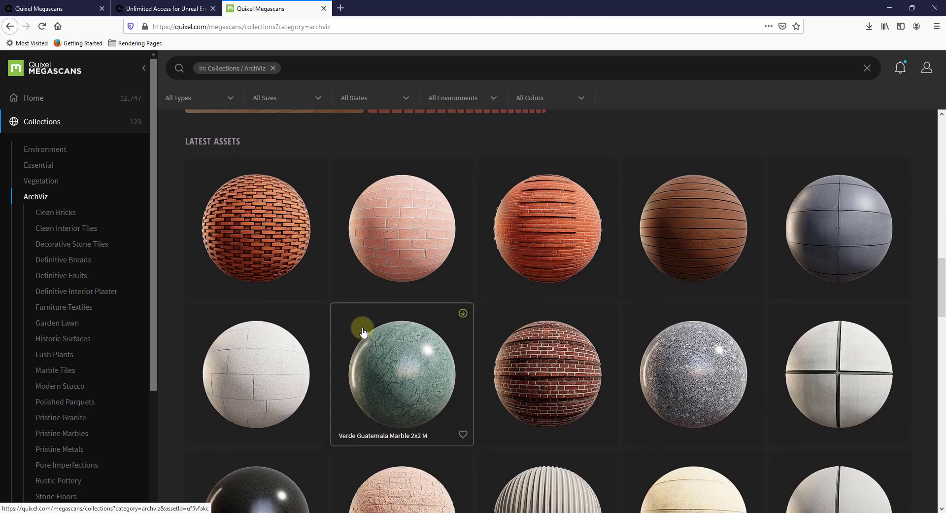
mouse_move(673, 348)
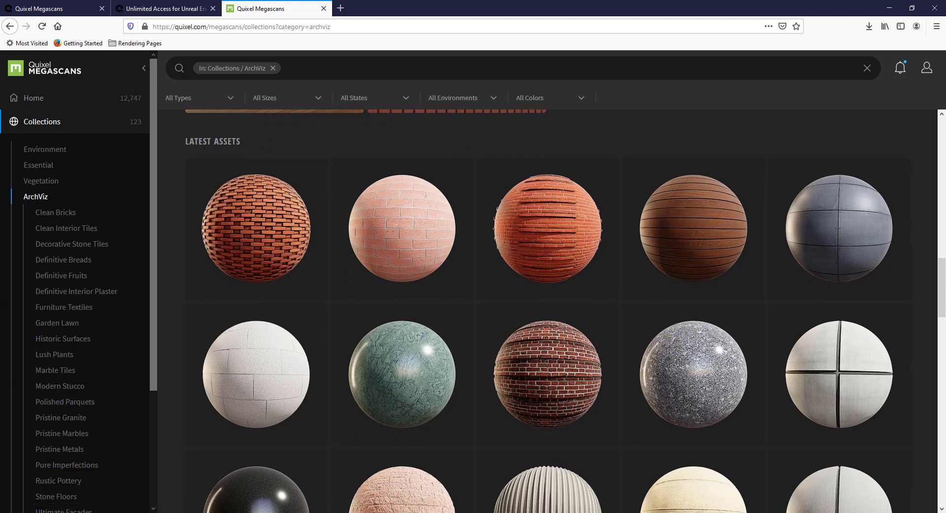
scroll(down, 3)
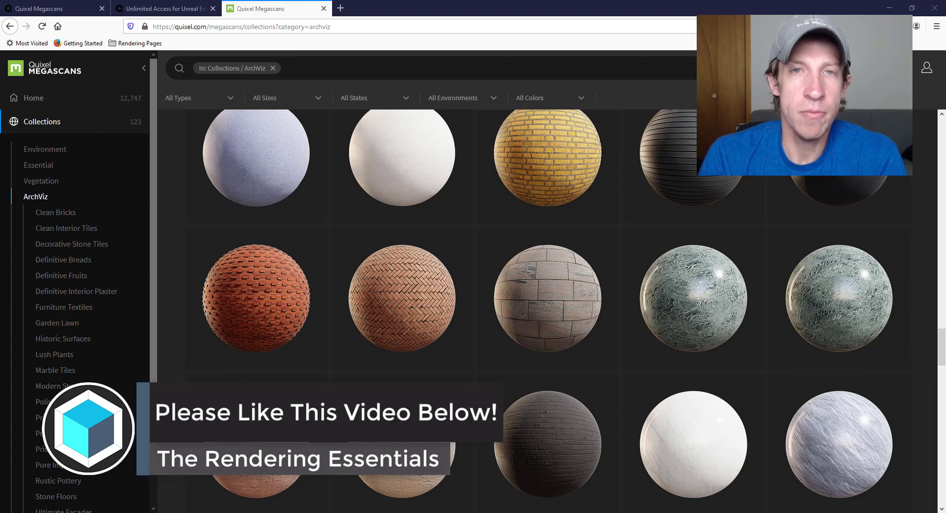